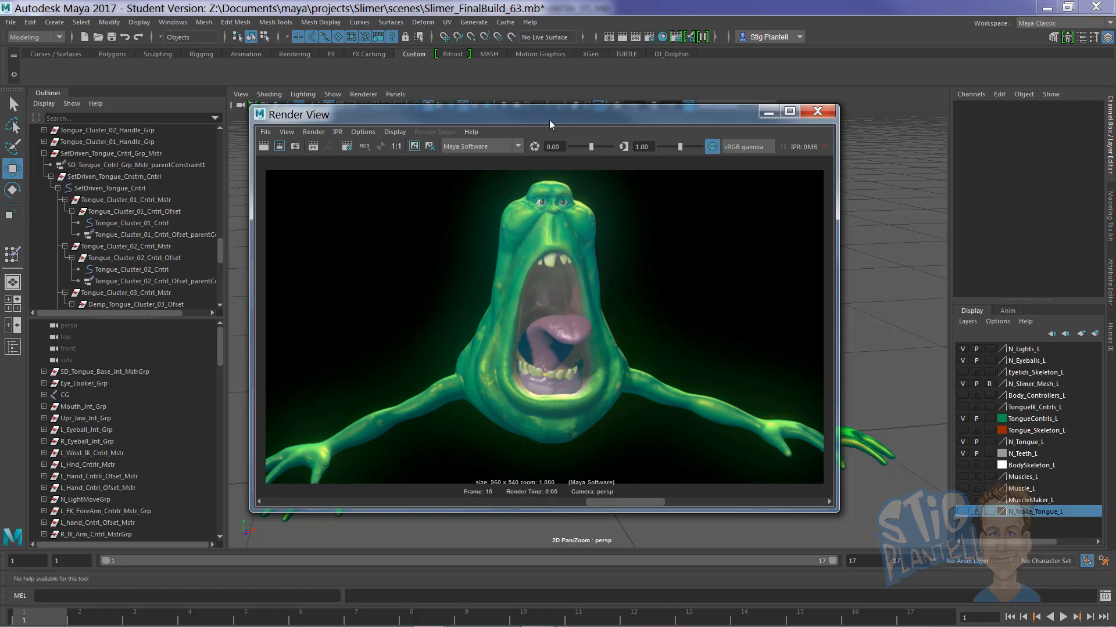
Close the render preview, bend the tongue tip up with Tongue_Cluster_03_Cntrl, and select SetDriven_Tongue_Cntrl.
click(817, 112)
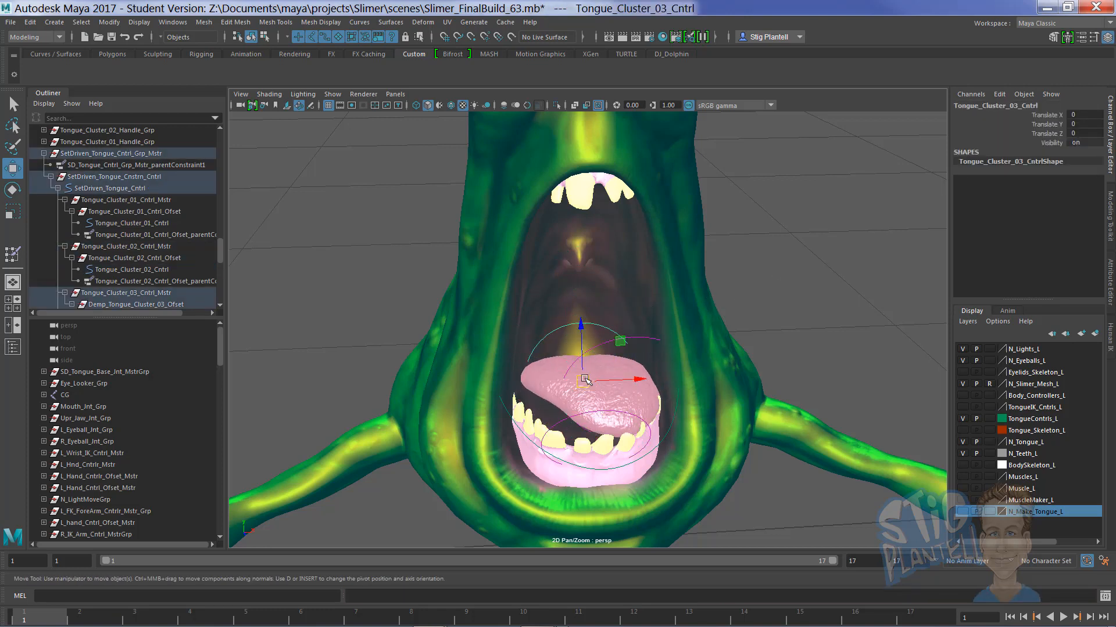
drag(583, 379, 592, 301)
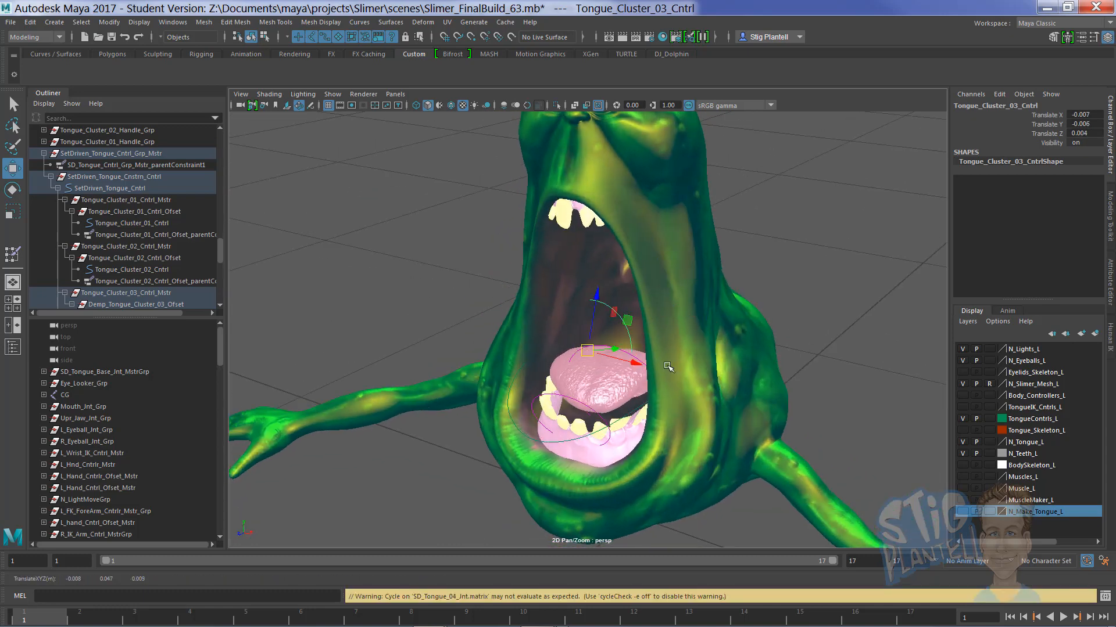
click(110, 188)
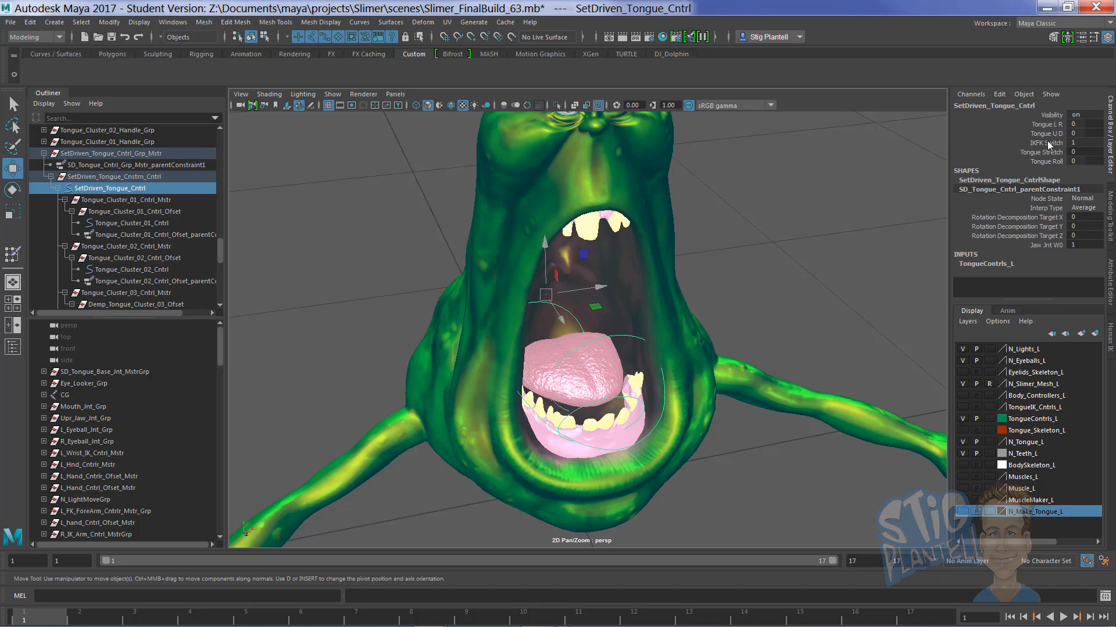
click(1079, 142)
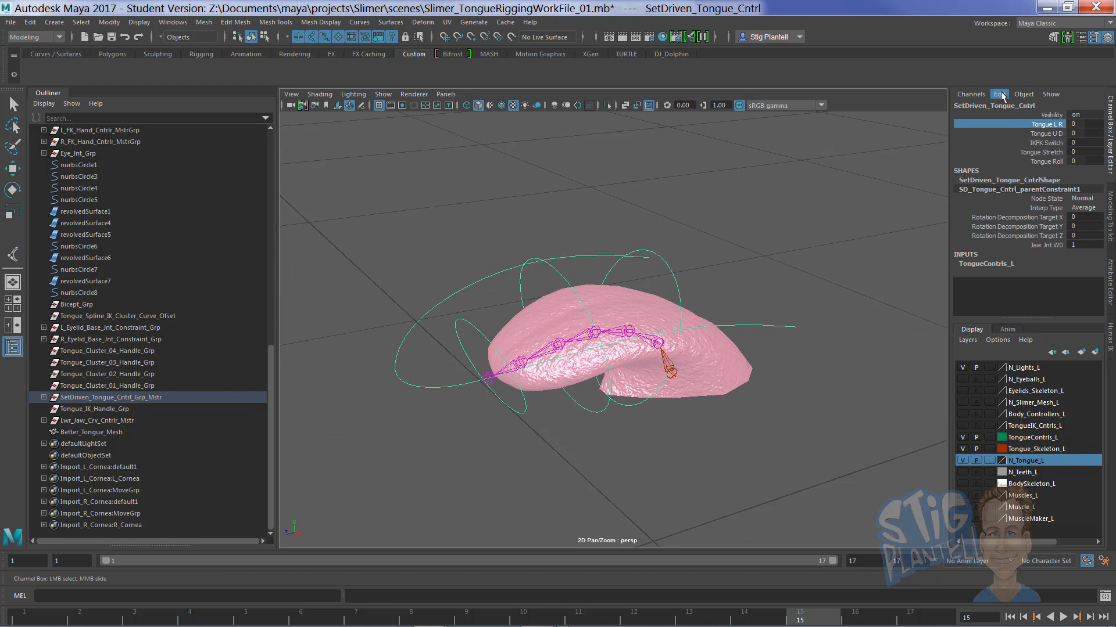
click(999, 93)
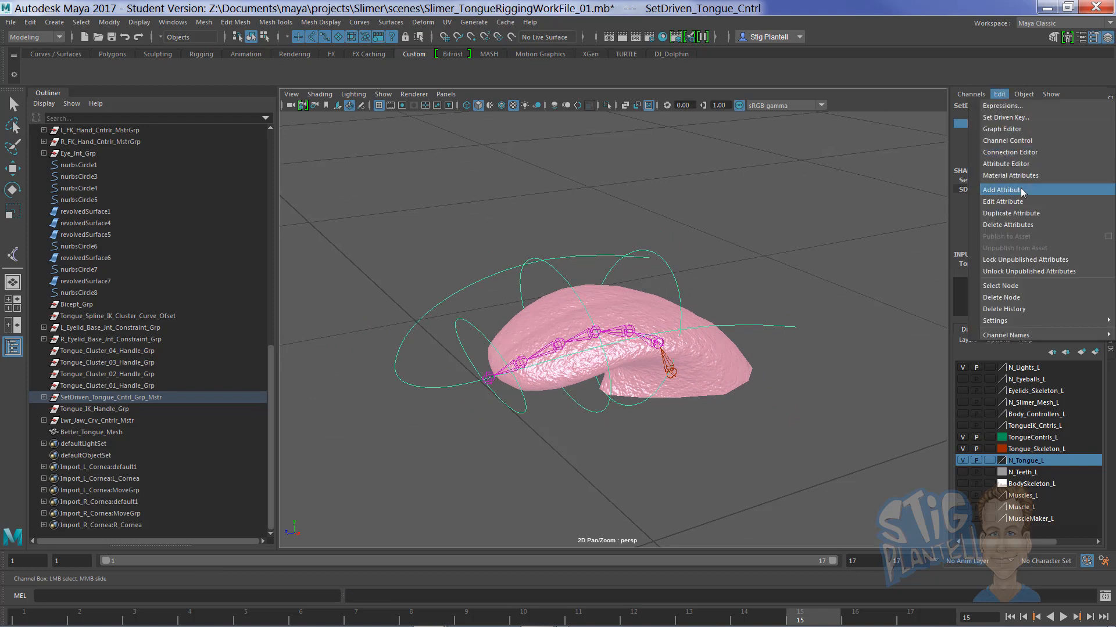
click(1001, 189)
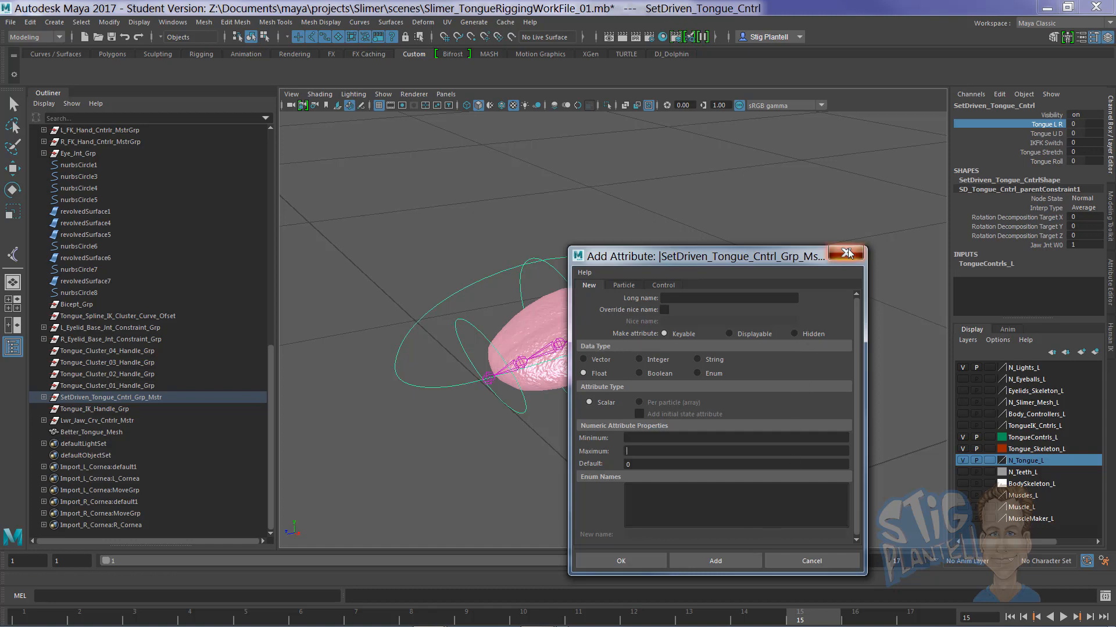
click(846, 253)
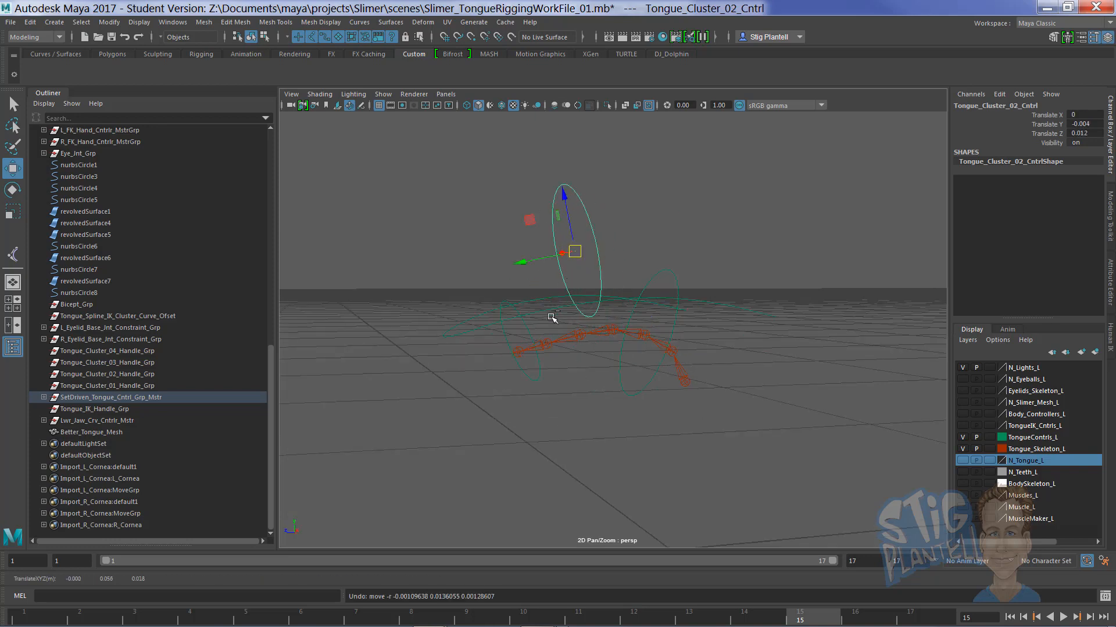
Create a spline IK handle (ikHandle1) on the tongue joint chain via Skeleton > Create IK Spline Handle options.
click(519, 340)
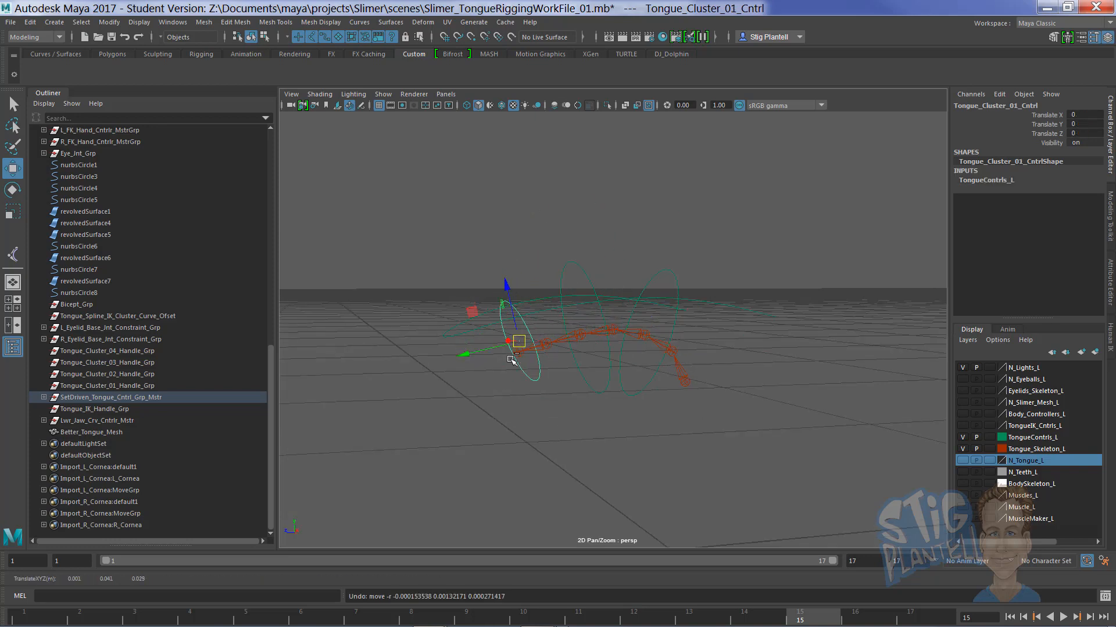
key(space)
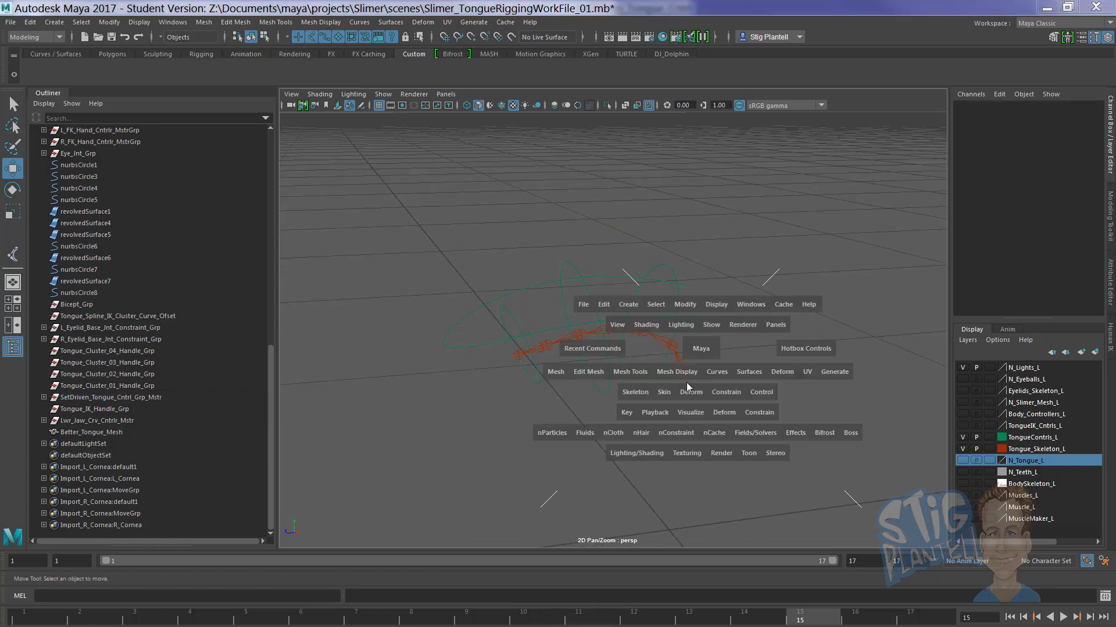
click(635, 392)
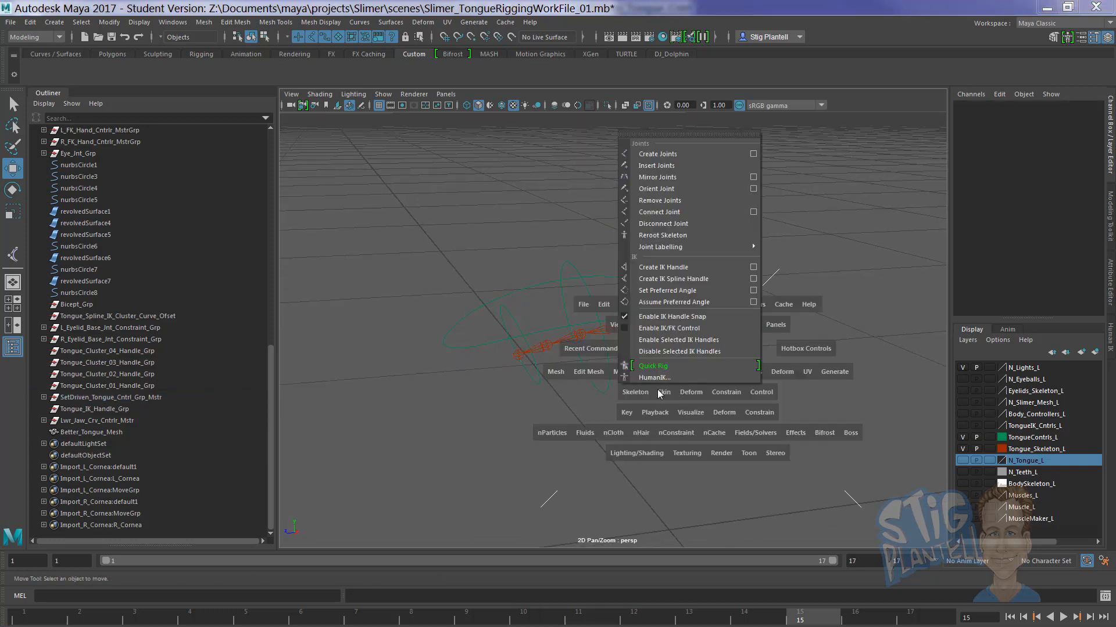
mouse_move(673, 278)
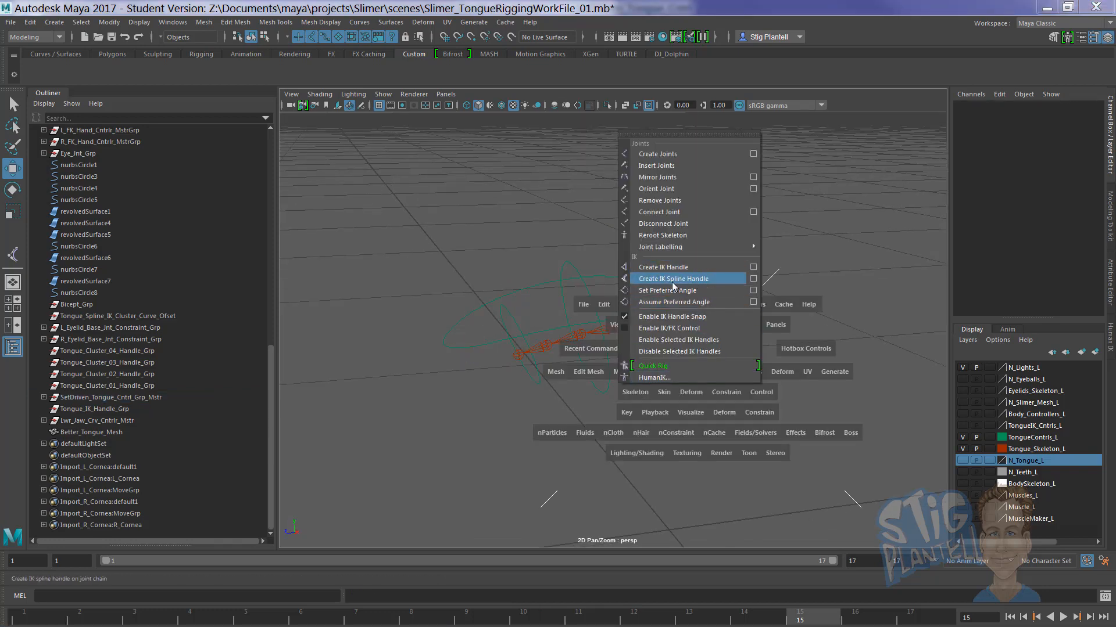
click(672, 278)
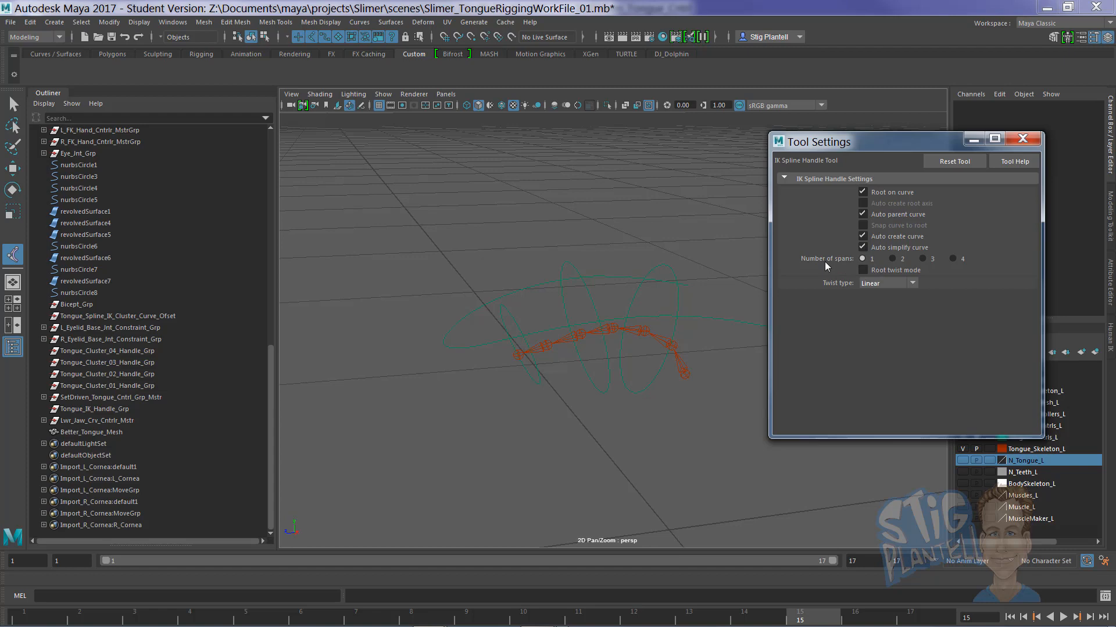
drag(854, 141, 886, 150)
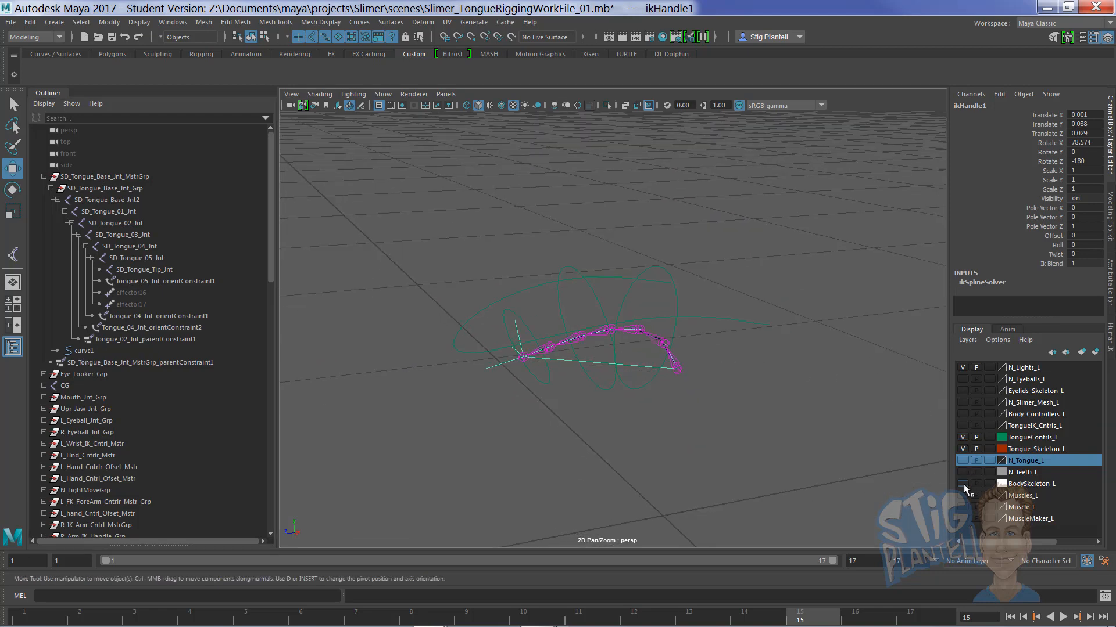
click(962, 460)
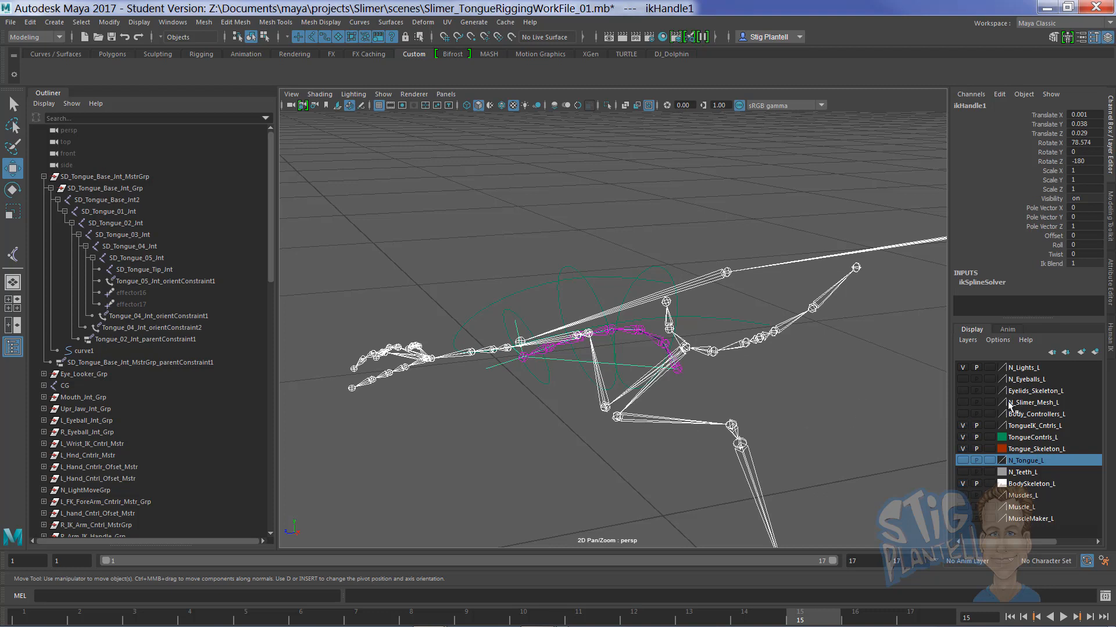
click(962, 413)
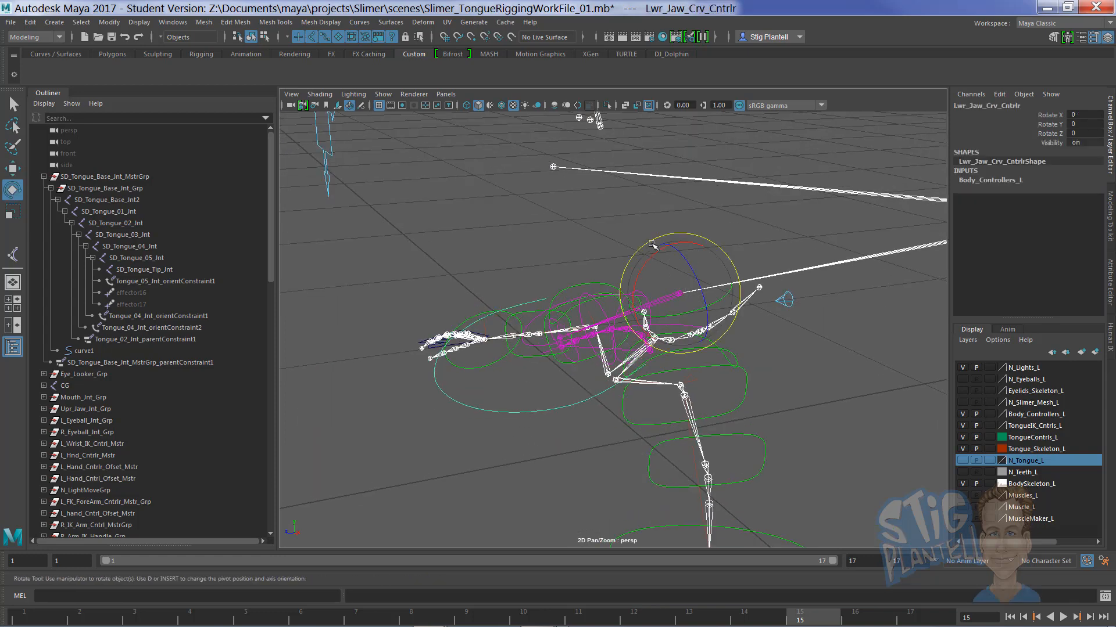
drag(669, 245, 644, 278)
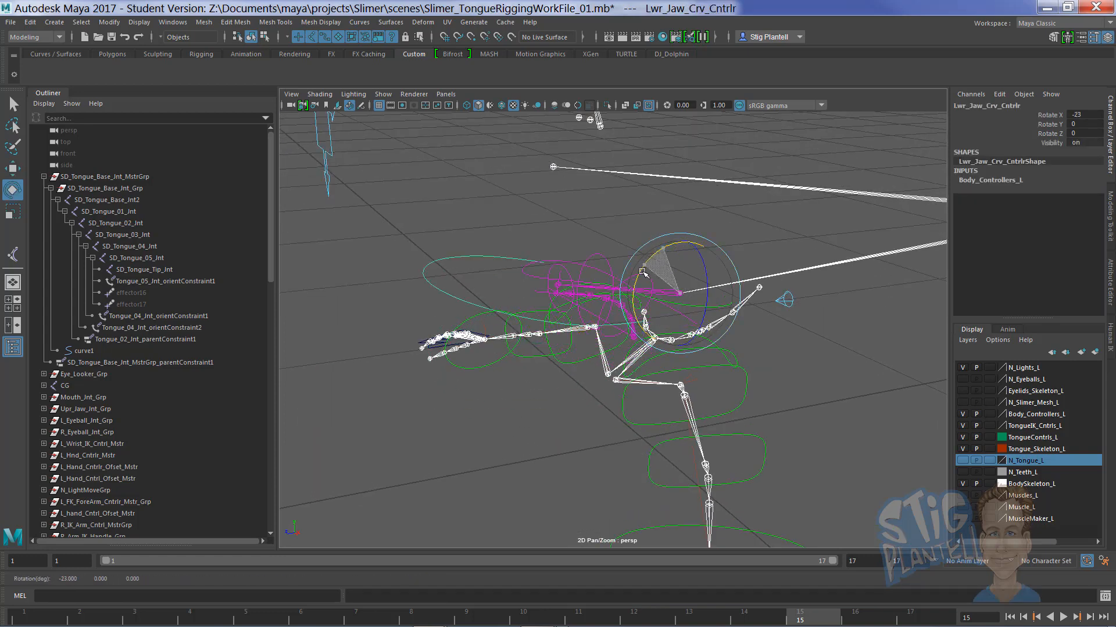
key(ctrl+z)
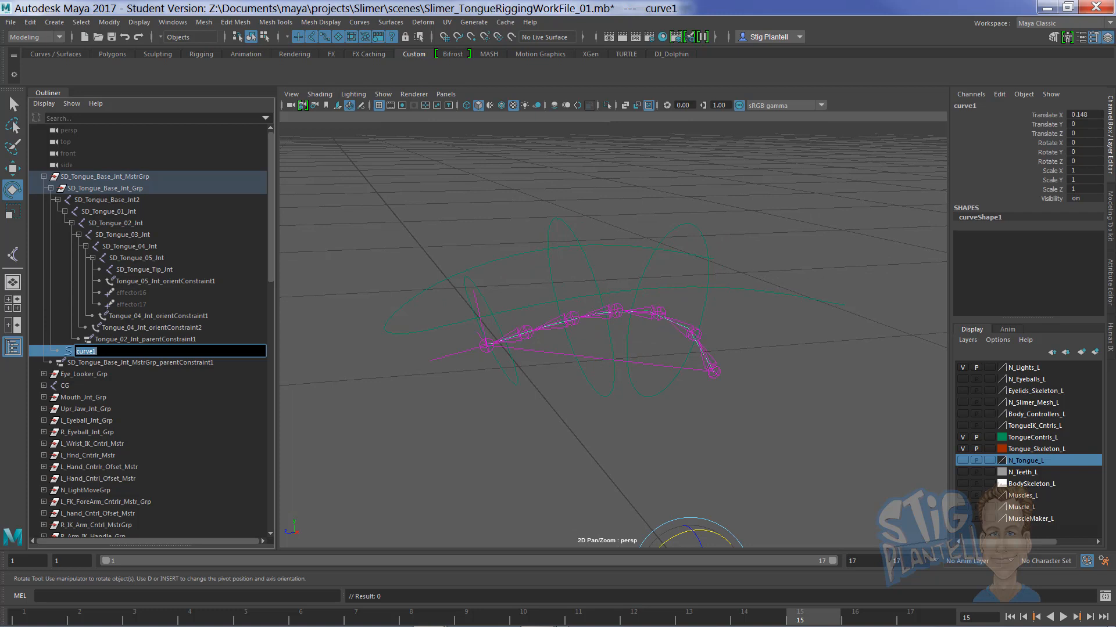
Rename curve1 to Tongue_Spline_Curve in the Outliner and nudge a tongue control to check it.
text(tongue_)
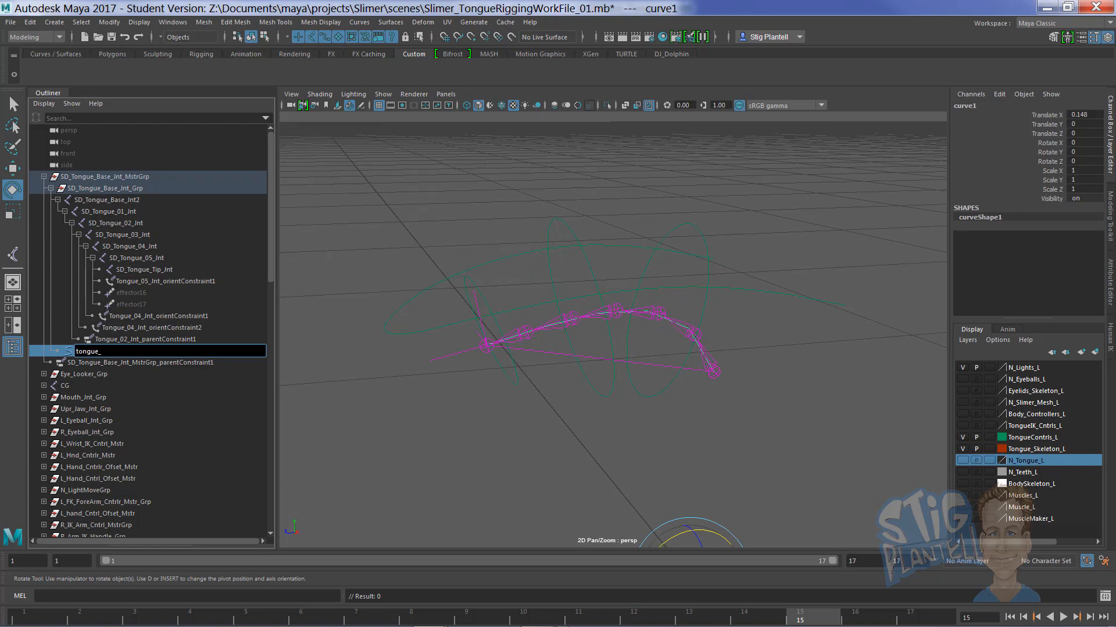
text(S;)
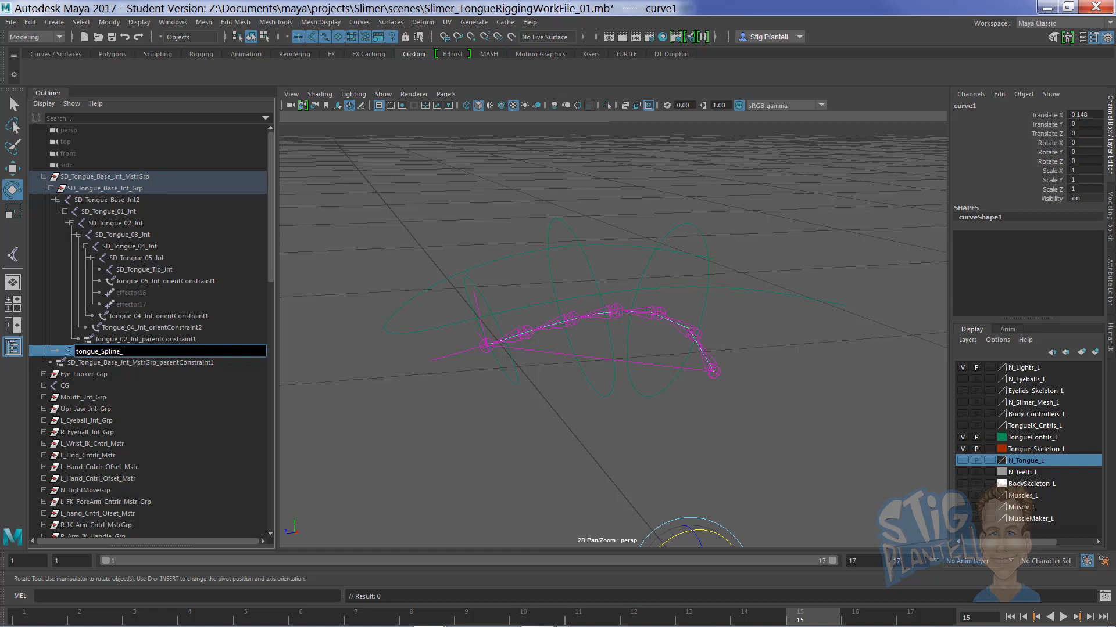
text(Curve)
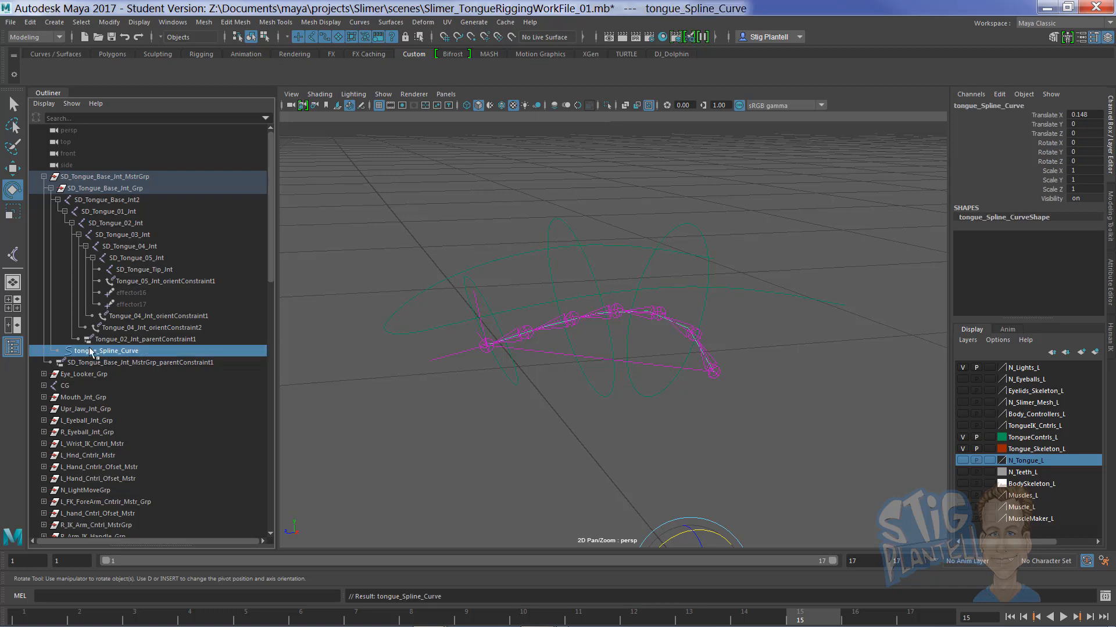
double_click(106, 351)
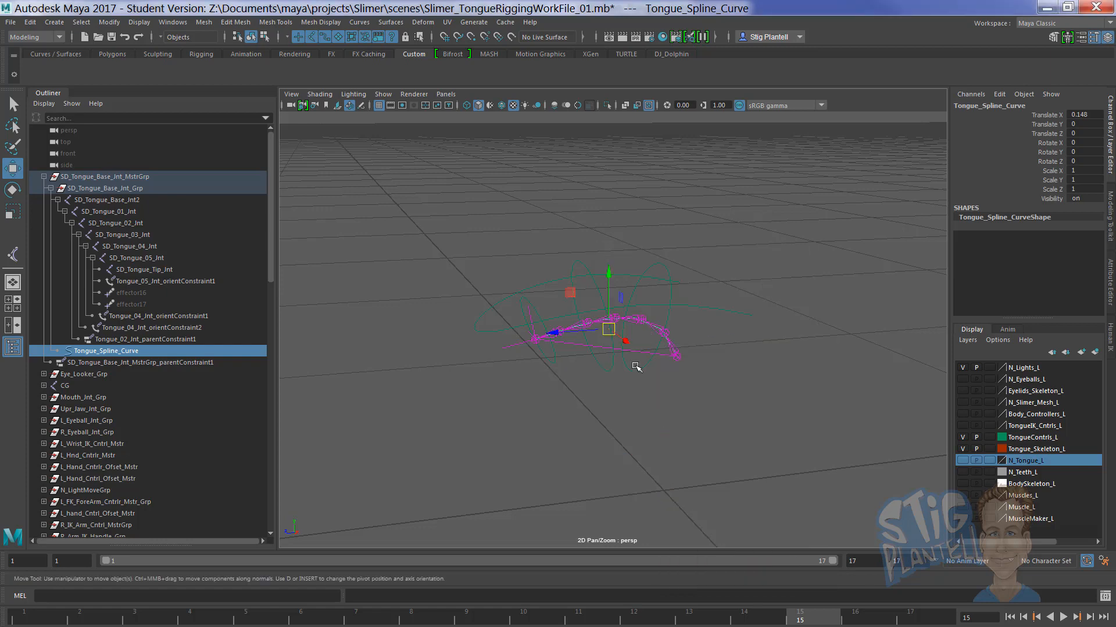
drag(627, 366, 626, 385)
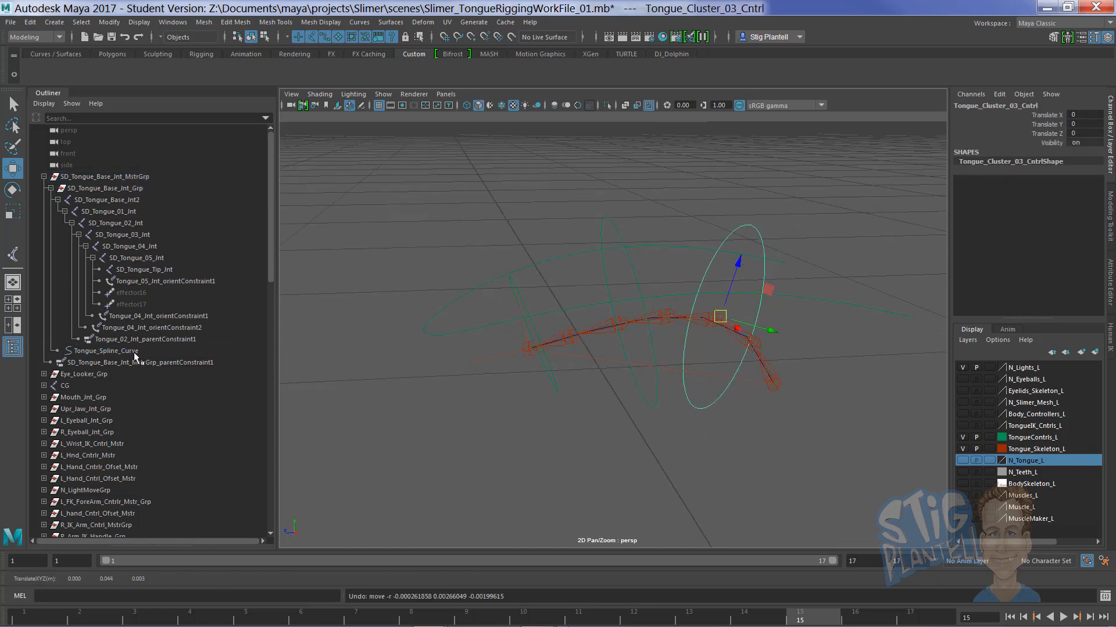
Run Select > Cluster Curve to build cluster1Handle–cluster4Handle on Tongue_Spline_Curve's points.
key(space)
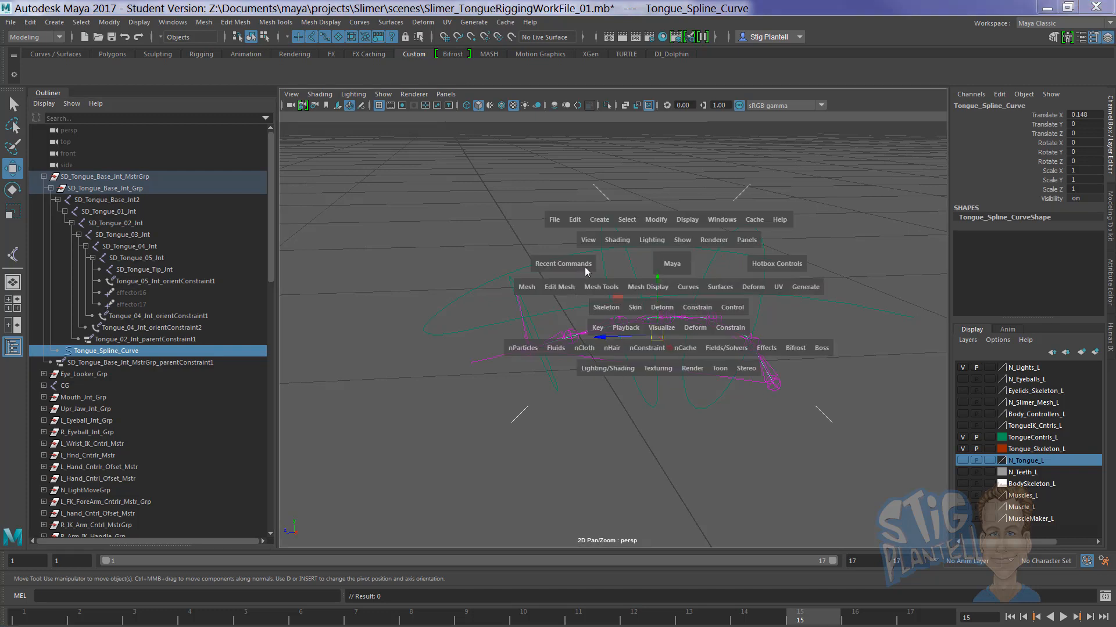
click(626, 220)
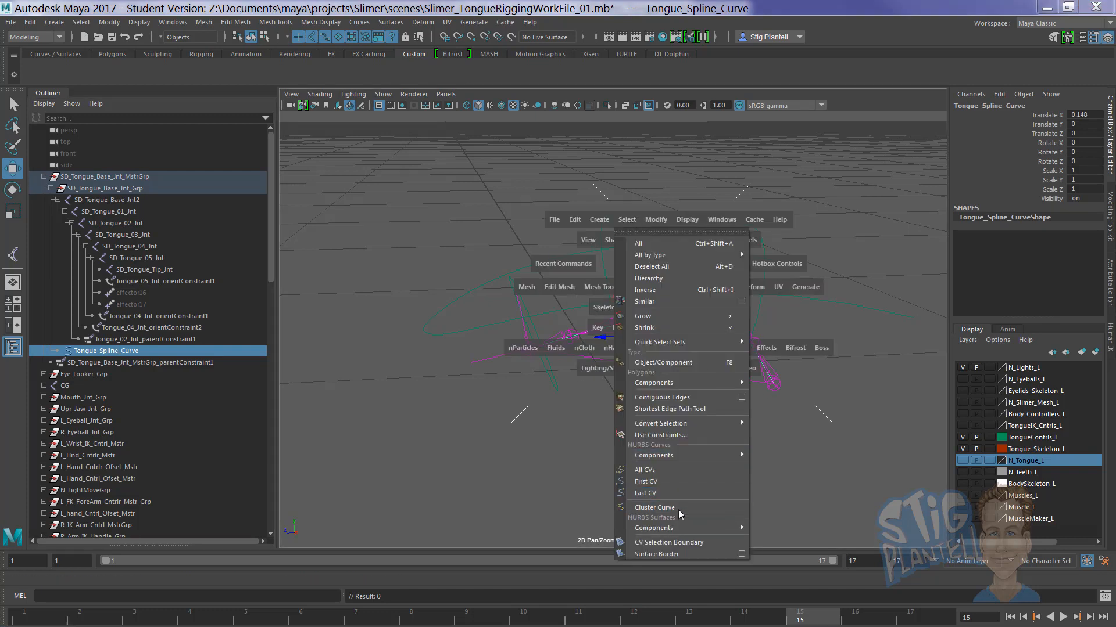
click(653, 508)
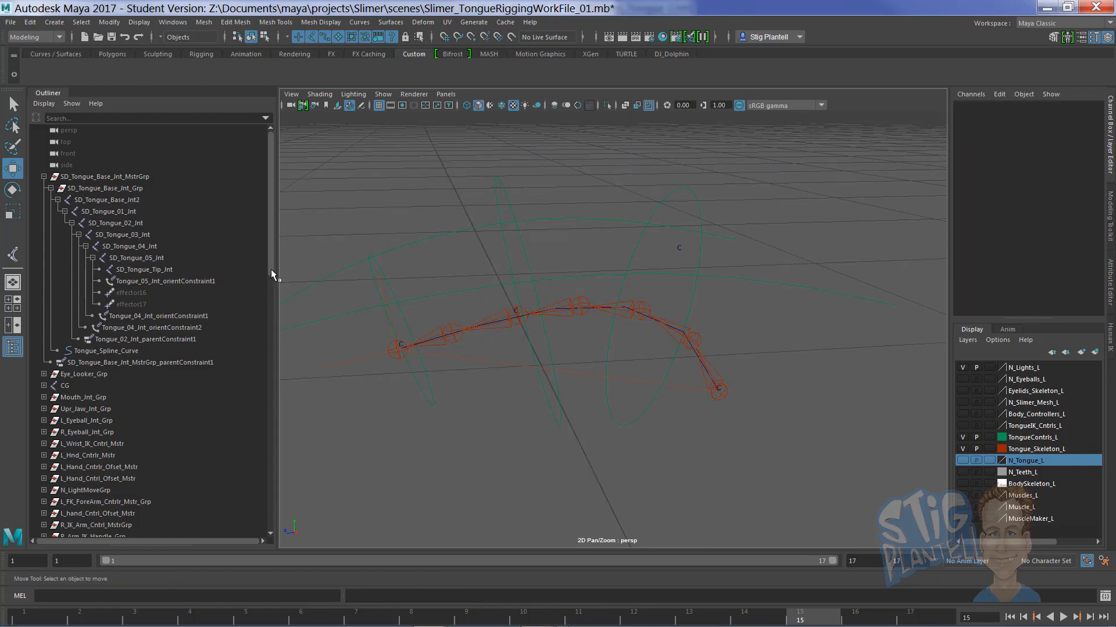
click(74, 386)
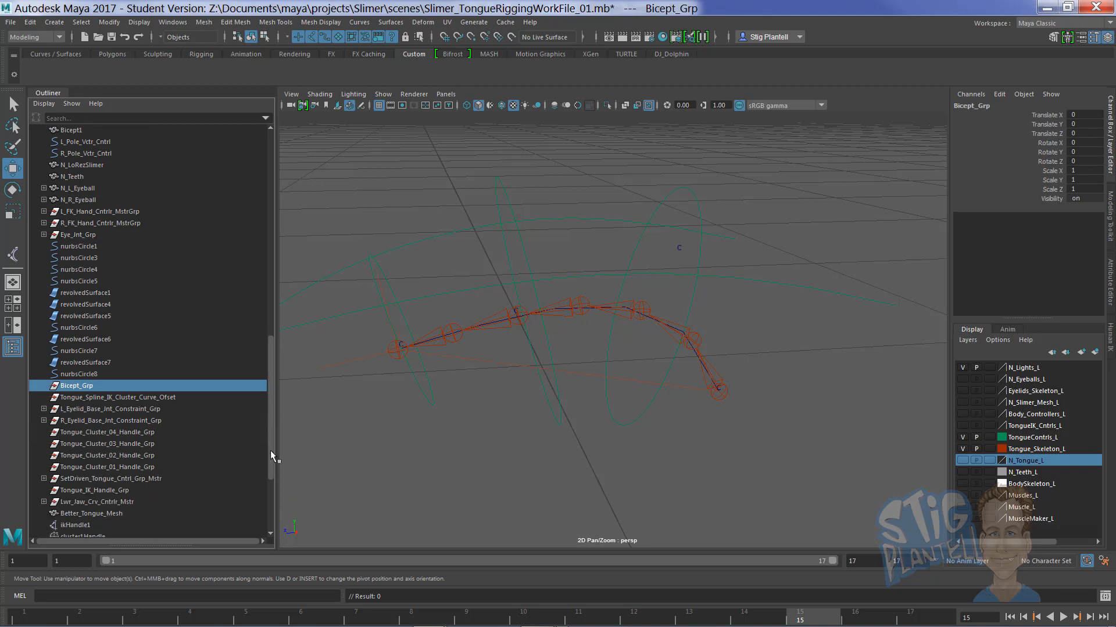
scroll(down, 3)
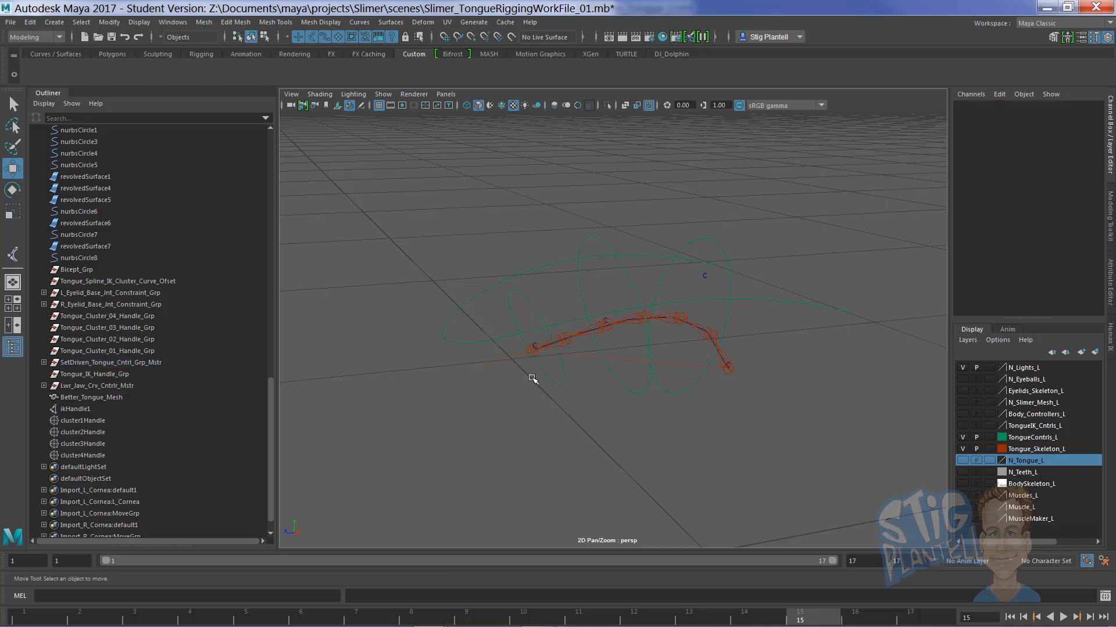
Rename the cluster handles cluster01Handle–cluster04Handle and nudge cluster01Handle to test the curve bend.
click(83, 455)
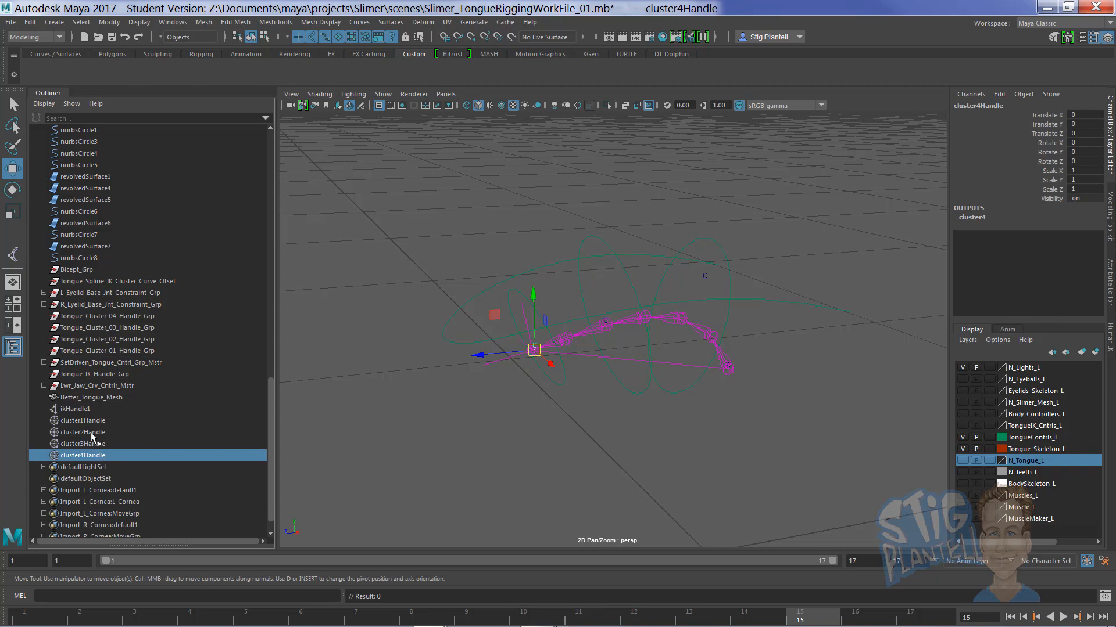
double_click(83, 455)
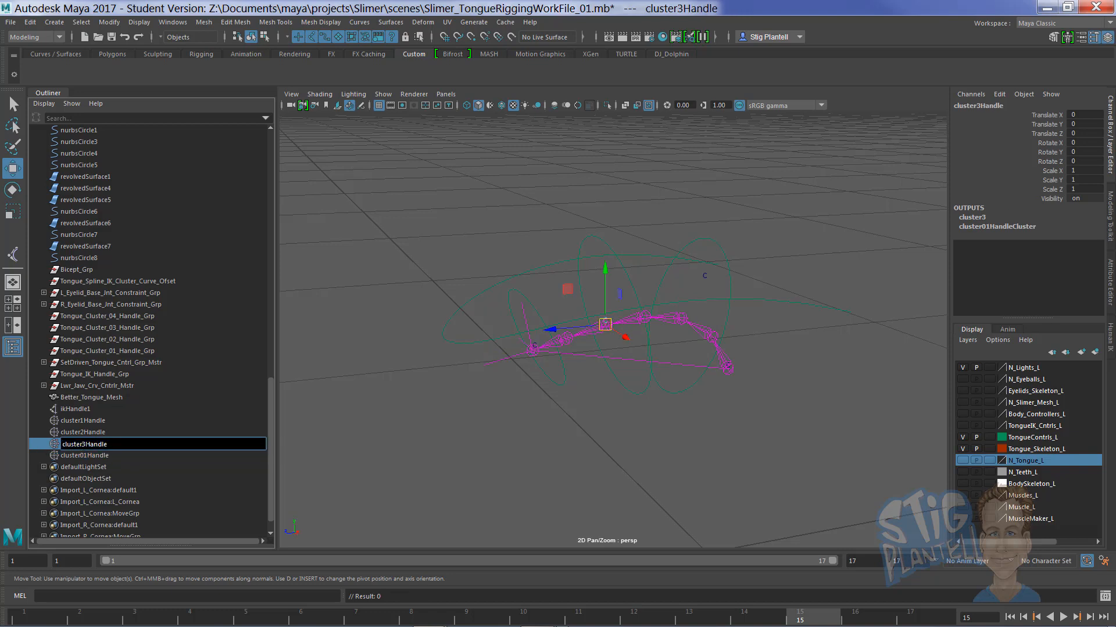
double_click(84, 444)
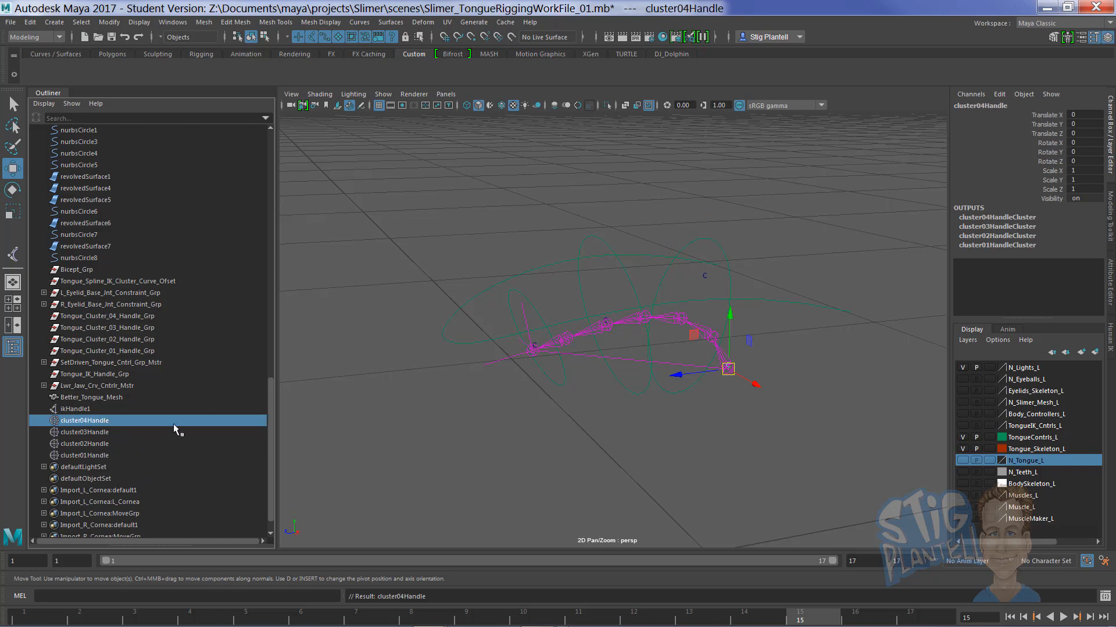
click(84, 456)
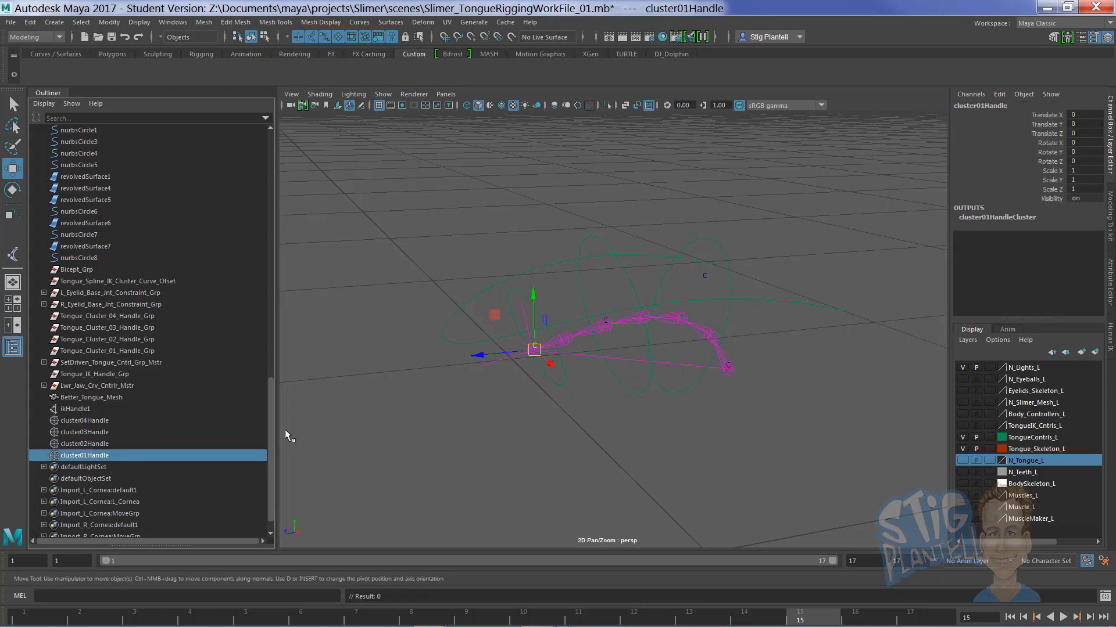
drag(533, 349, 535, 331)
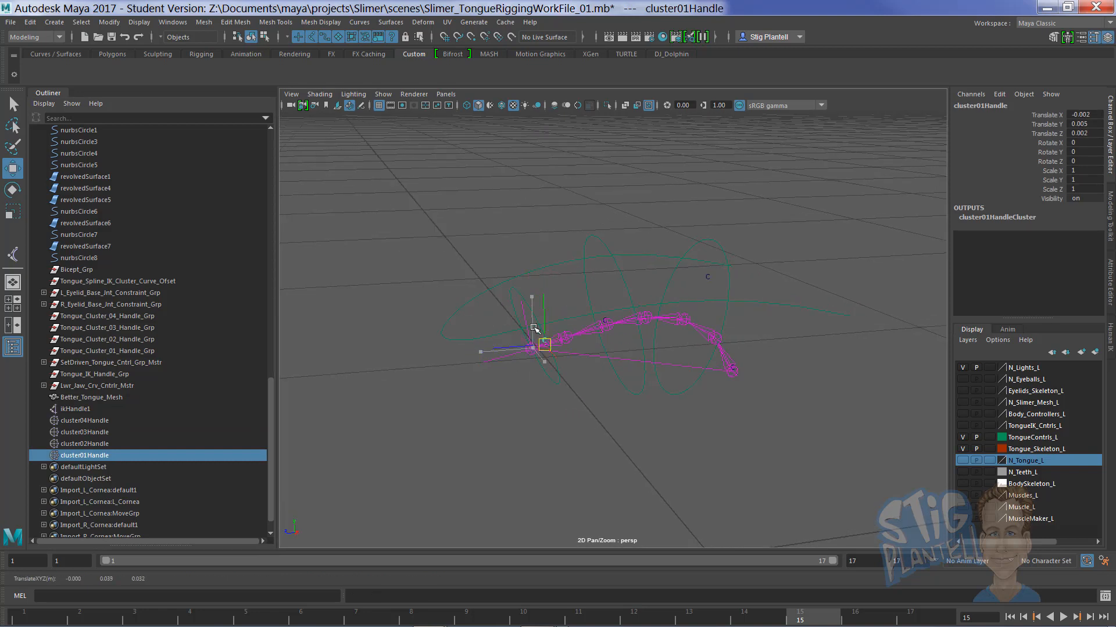
click(85, 443)
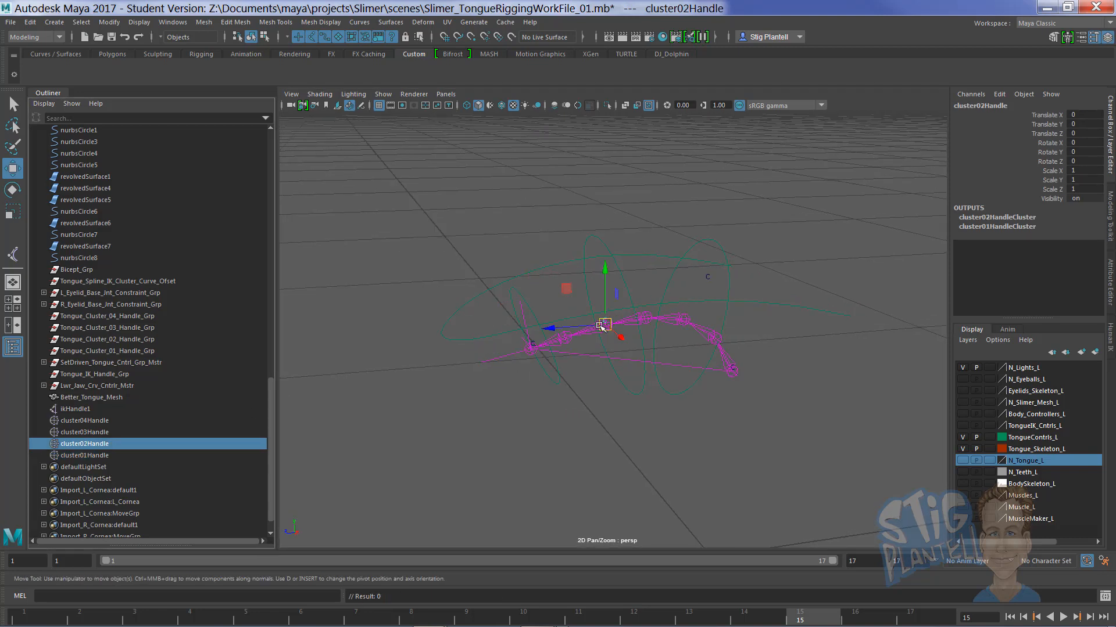
Expand SetDriven_Tongue_Cntrl_Grp_Mstr to reveal Tongue_Cluster_03_Cntrl inside its Mstr and Ofset groups.
click(686, 317)
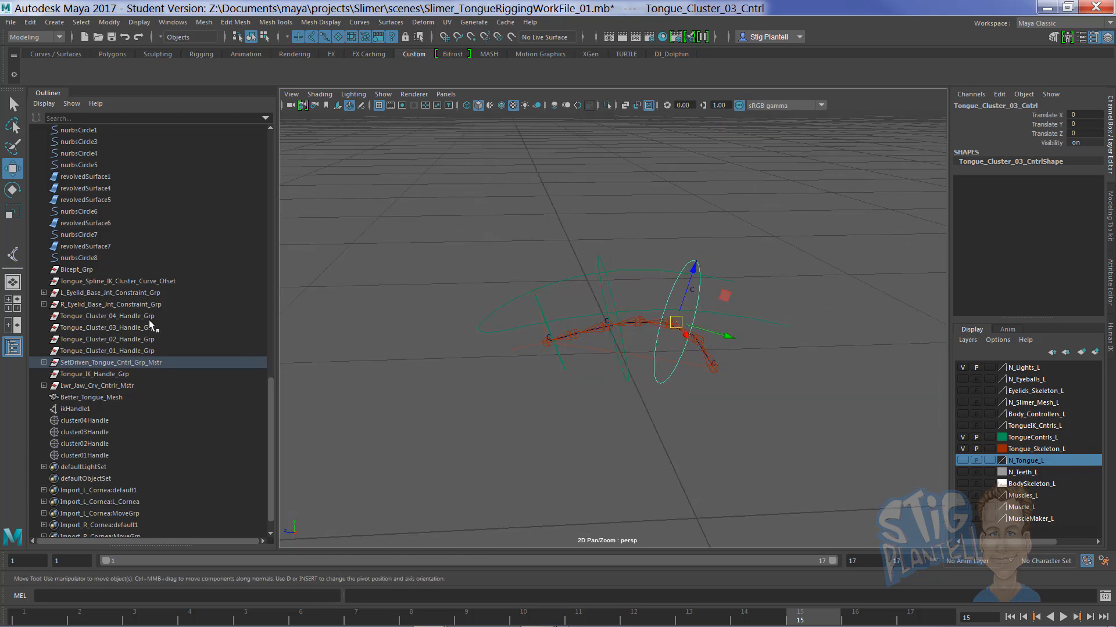
click(43, 362)
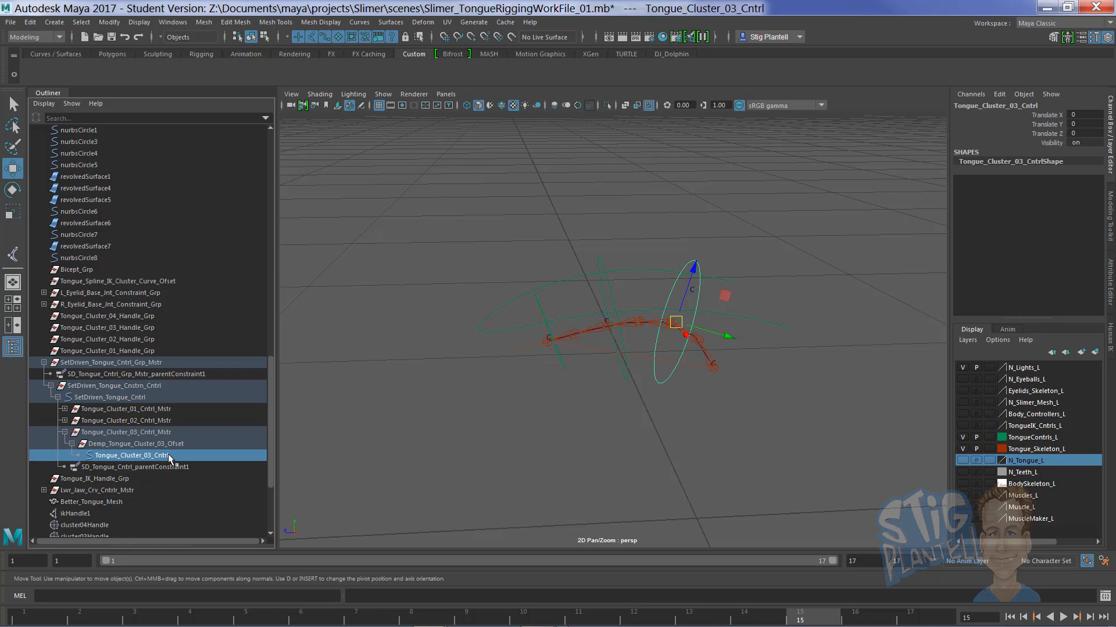
click(126, 432)
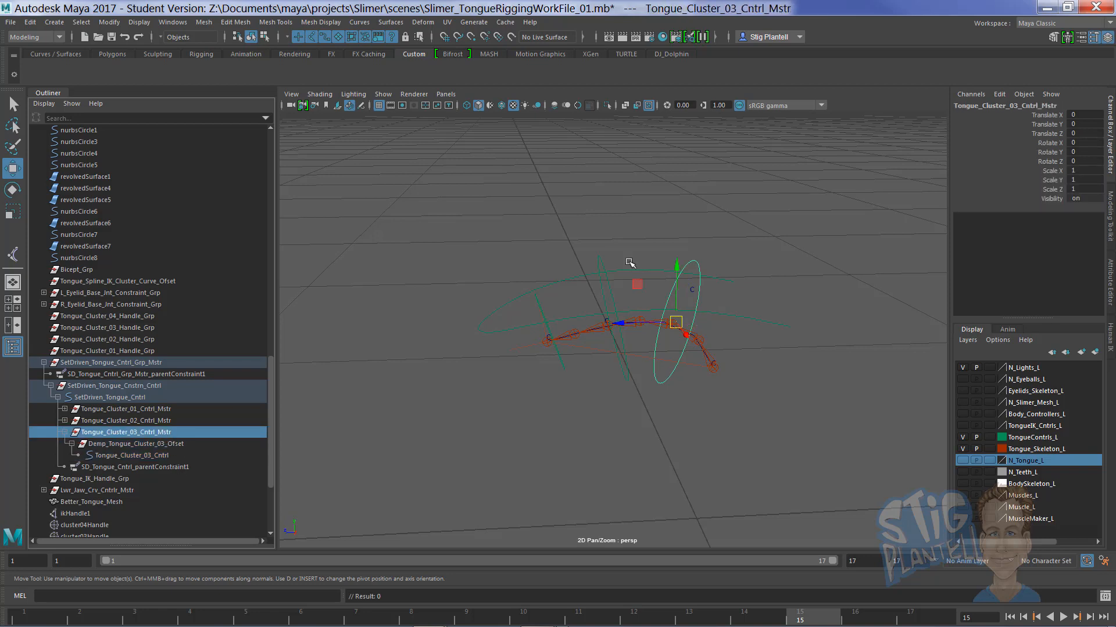
click(135, 443)
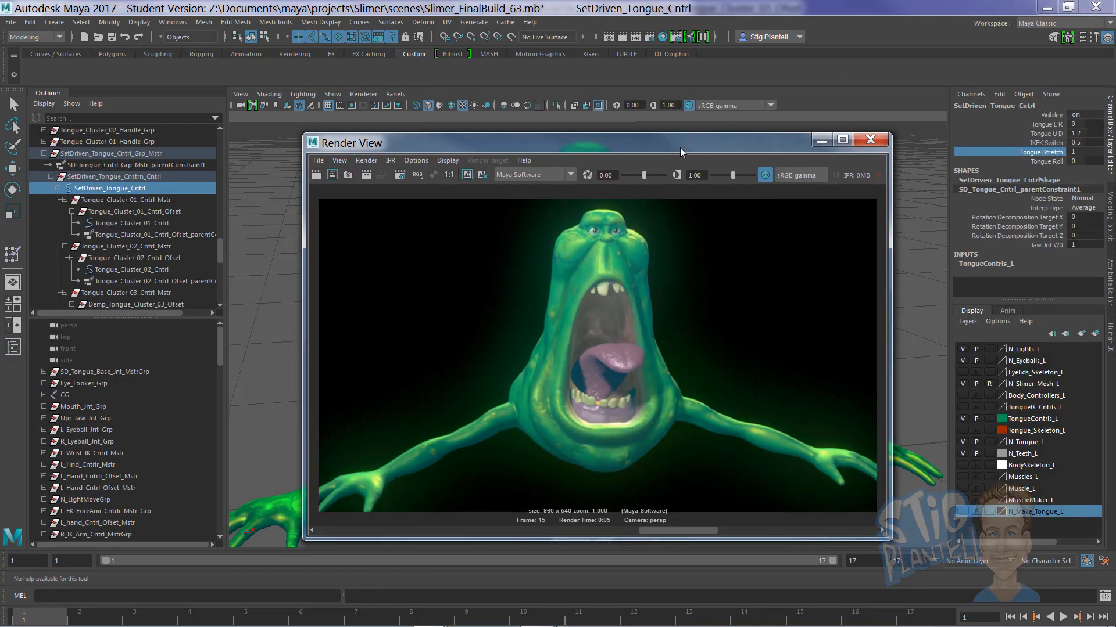
click(870, 139)
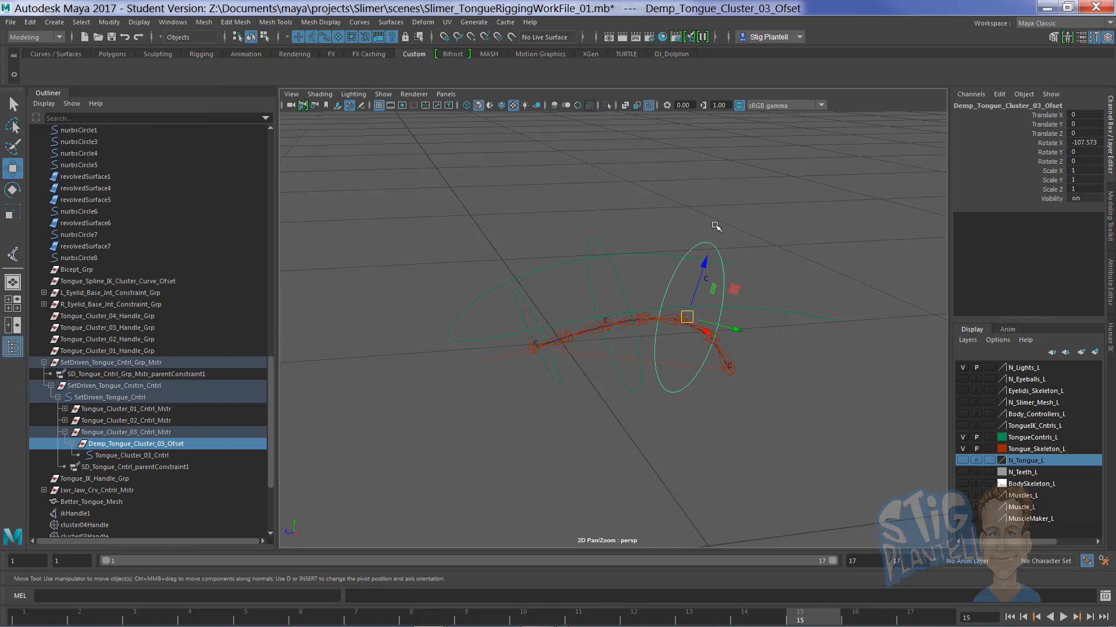
mouse_move(661, 445)
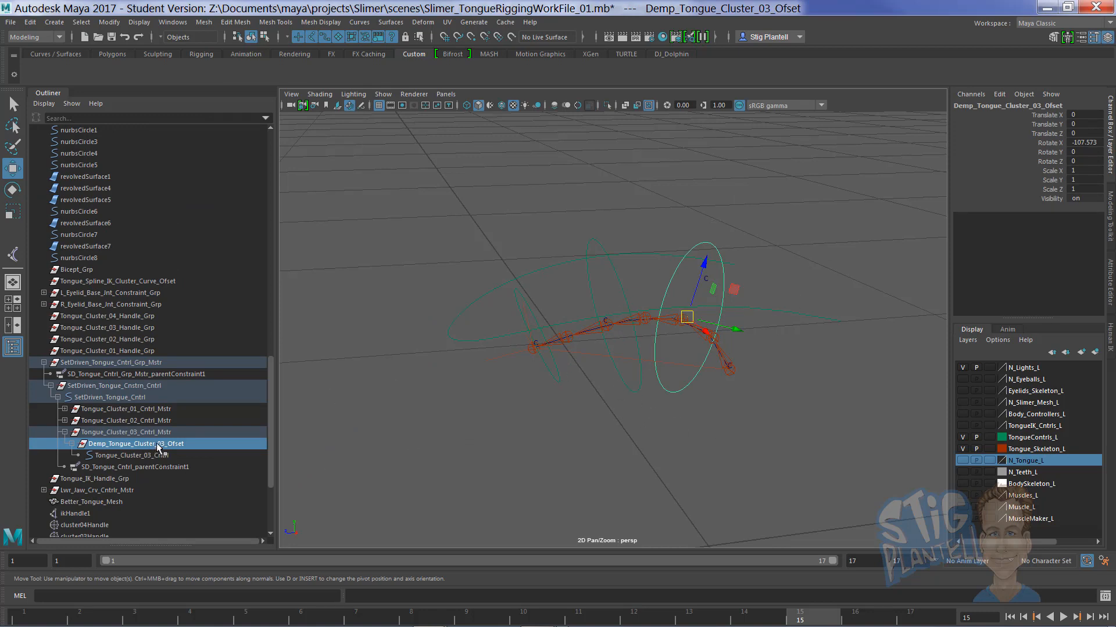
scroll(down, 3)
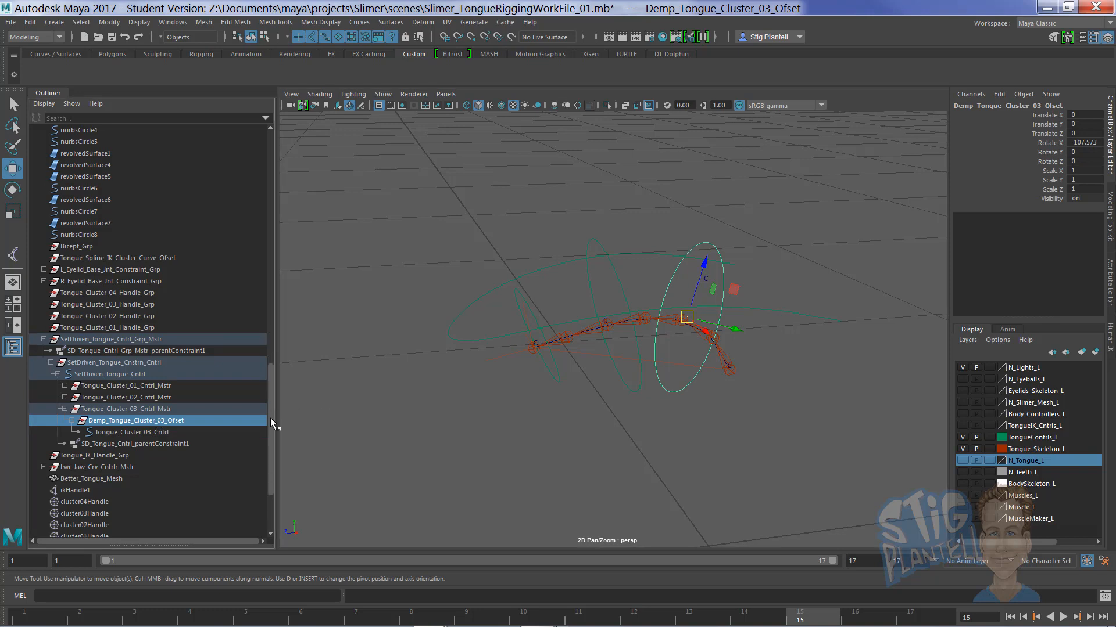
scroll(down, 3)
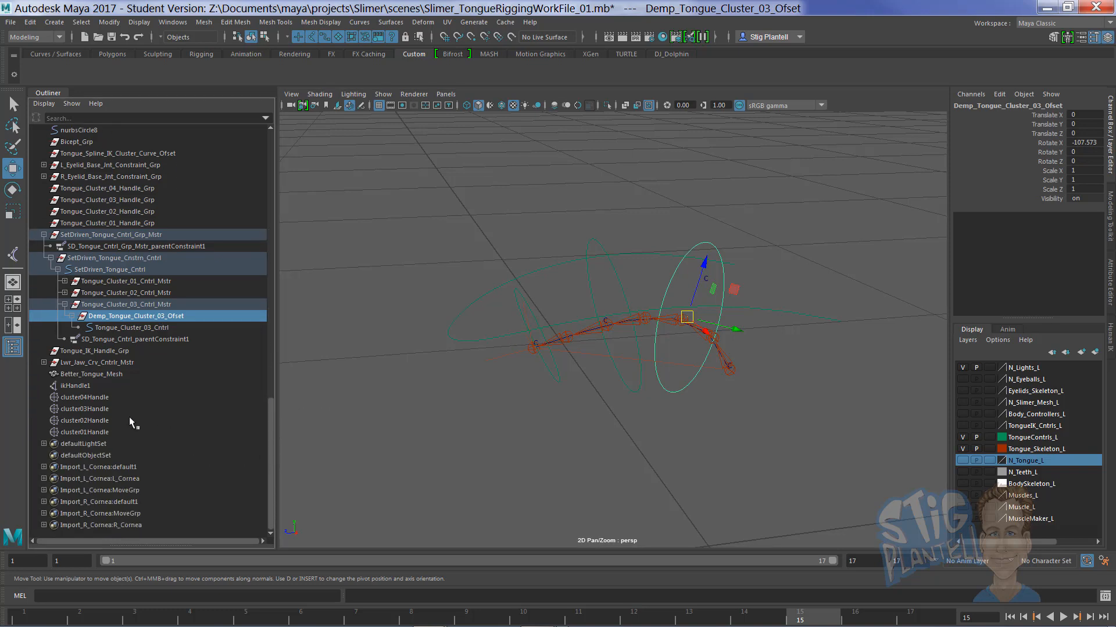
mouse_move(97, 413)
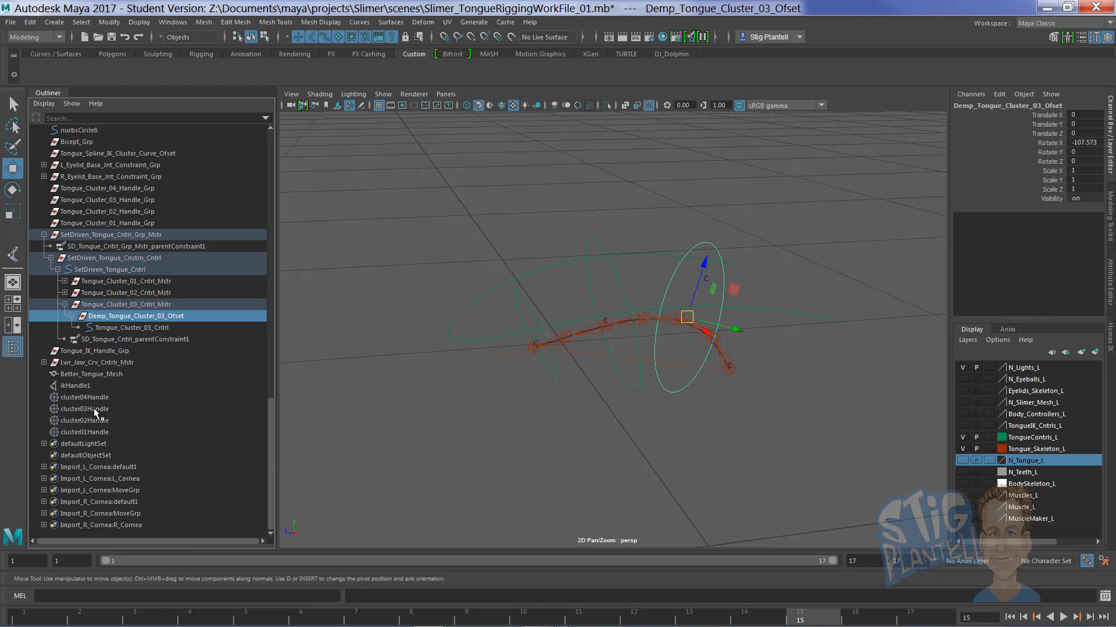
click(708, 246)
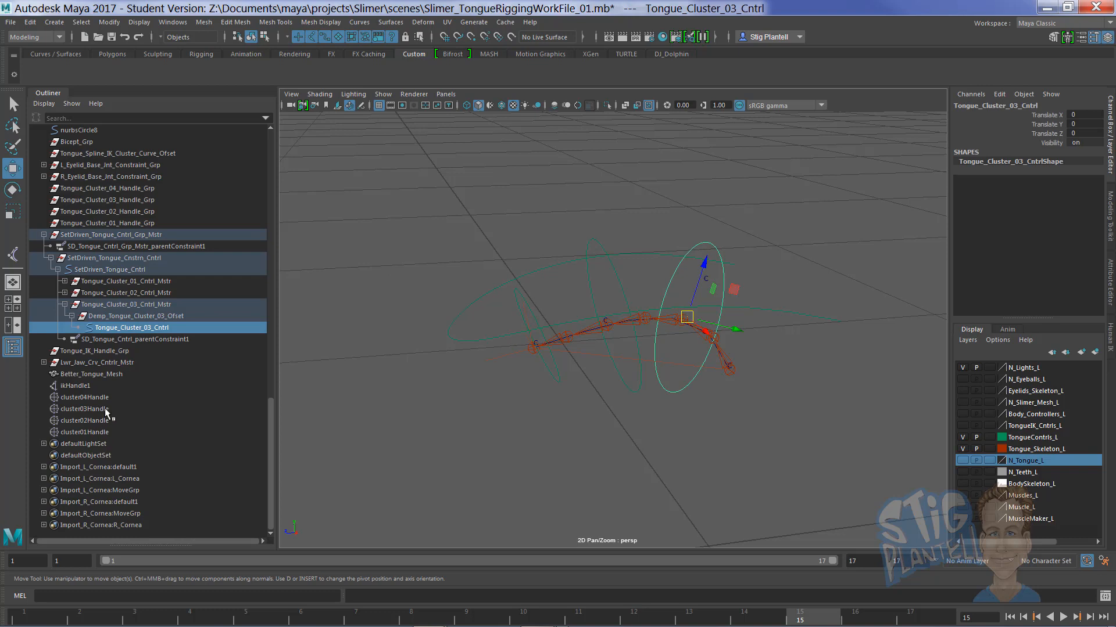
Parent-constrain cluster03Handle and cluster02Handle to their tongue controls with Maintain offset on.
click(85, 409)
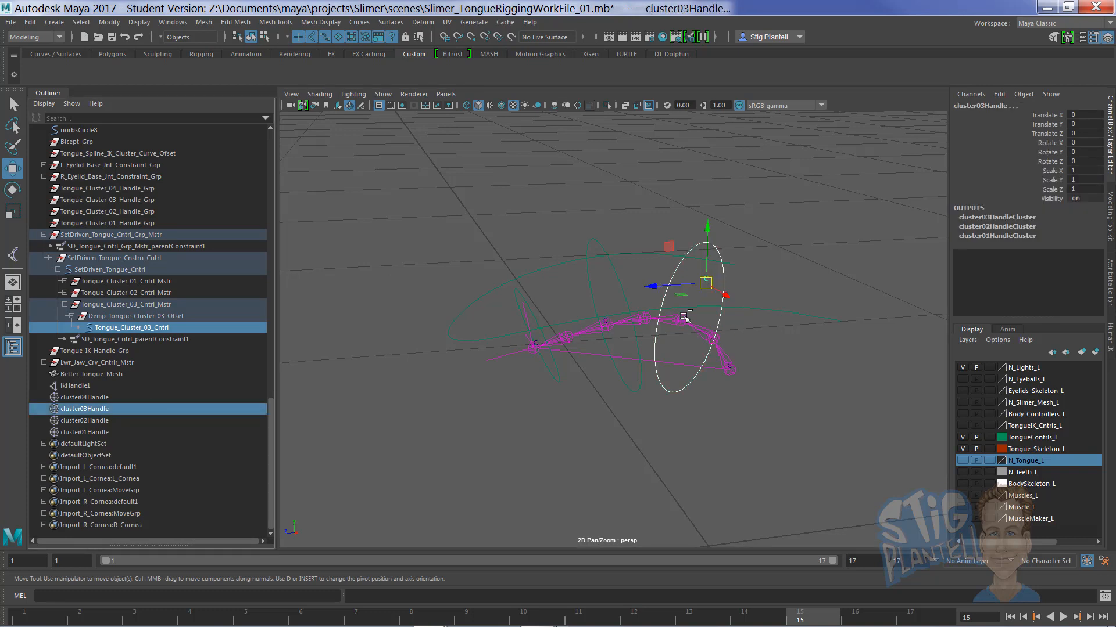
key(space)
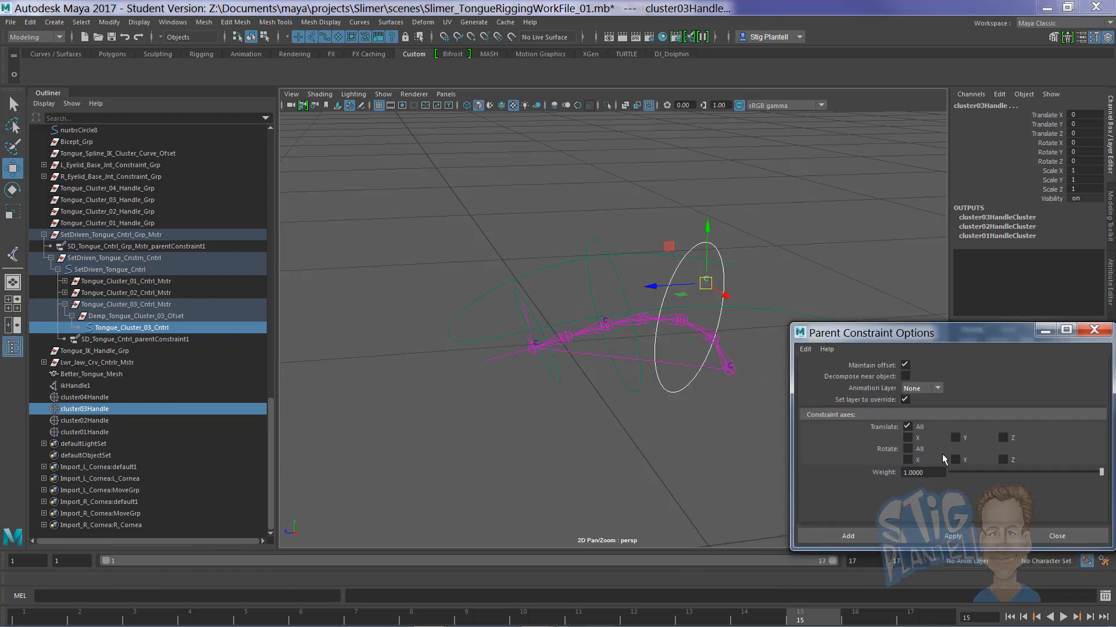
click(804, 349)
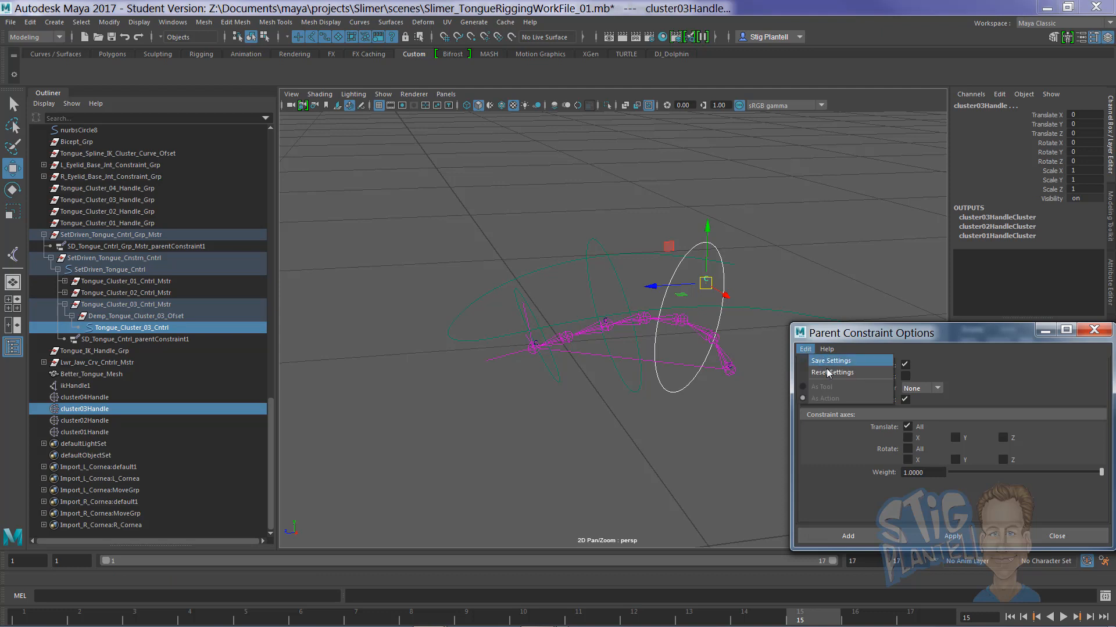
click(804, 349)
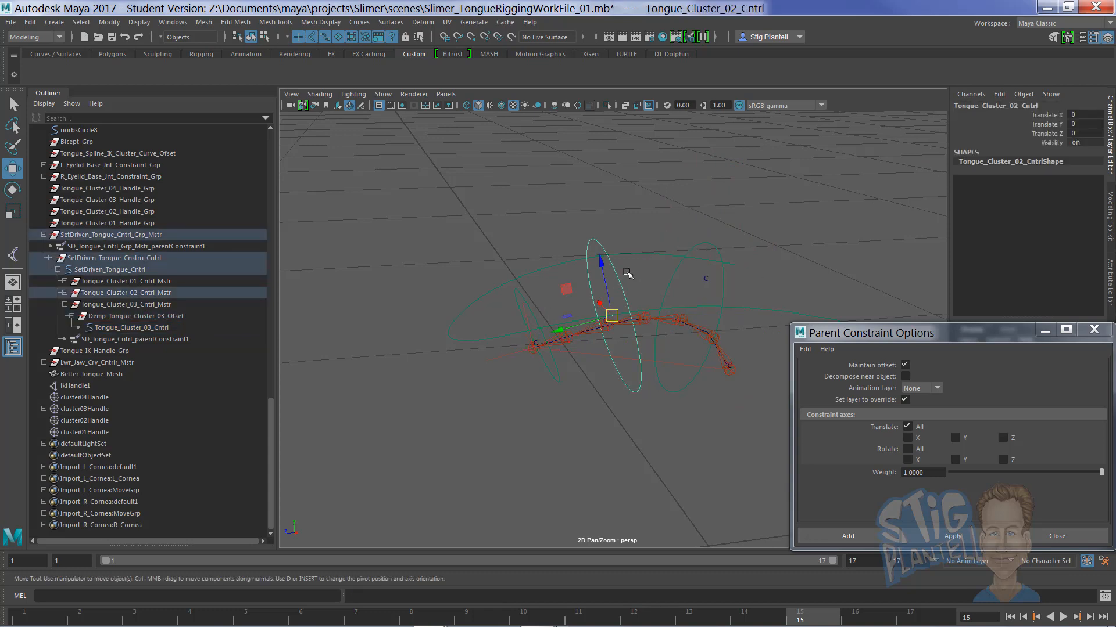
mouse_move(87, 487)
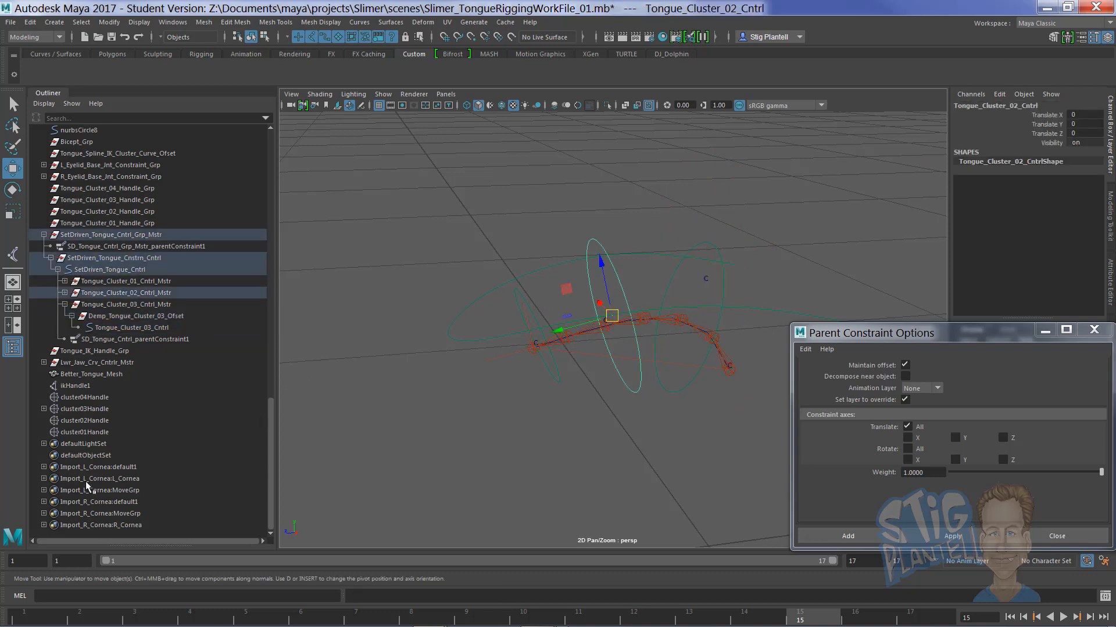
click(85, 419)
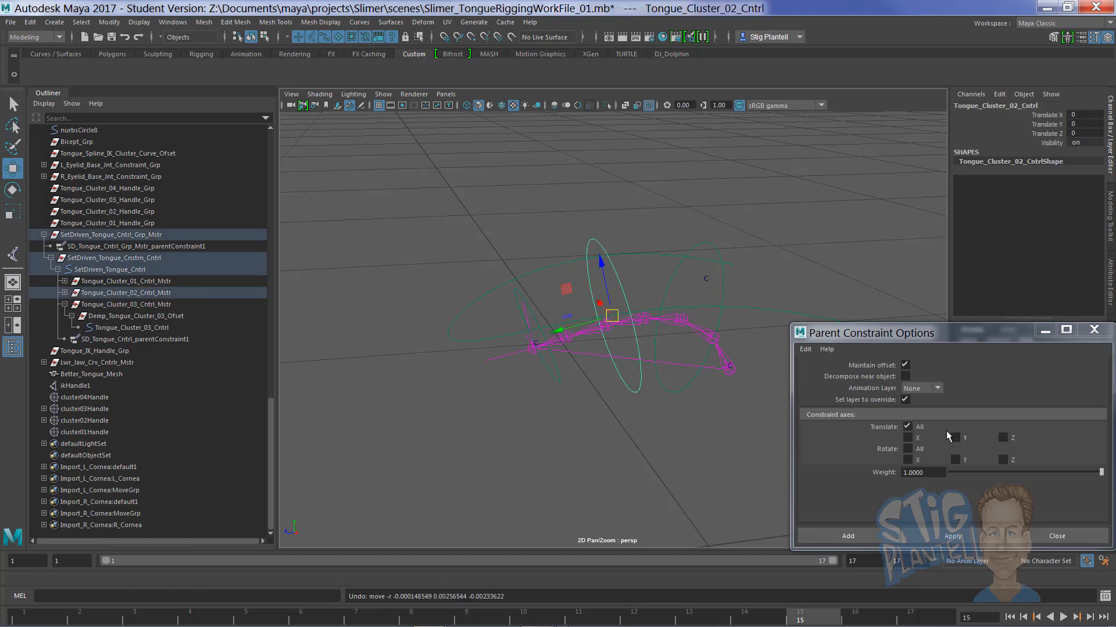
click(126, 281)
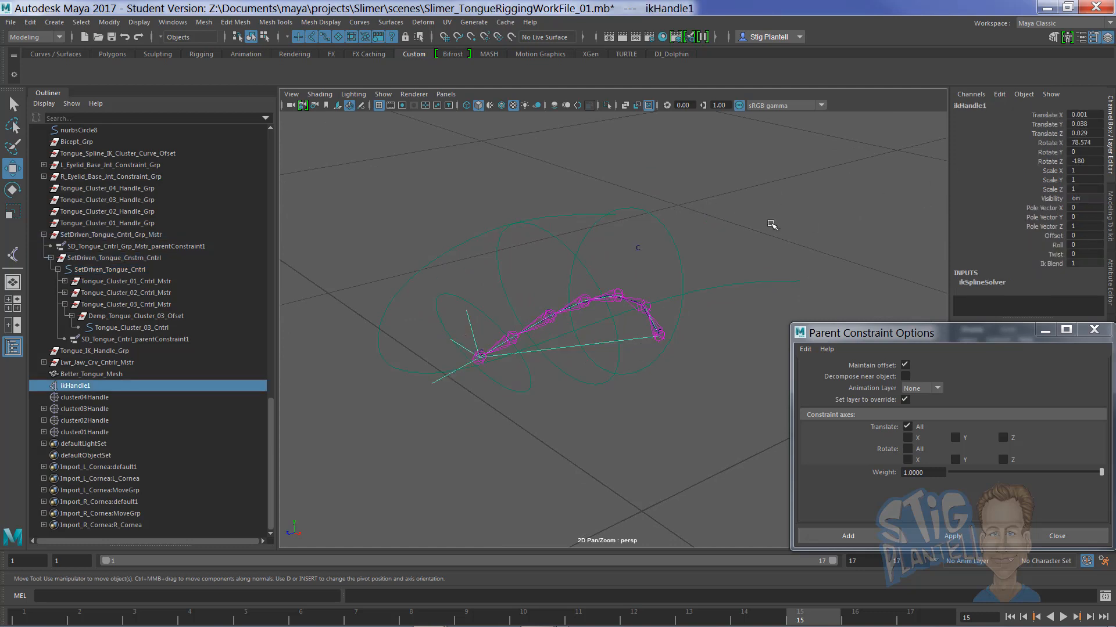
Select ikHandle1 in the Outliner to read its Ik Blend value of 1.
click(110, 268)
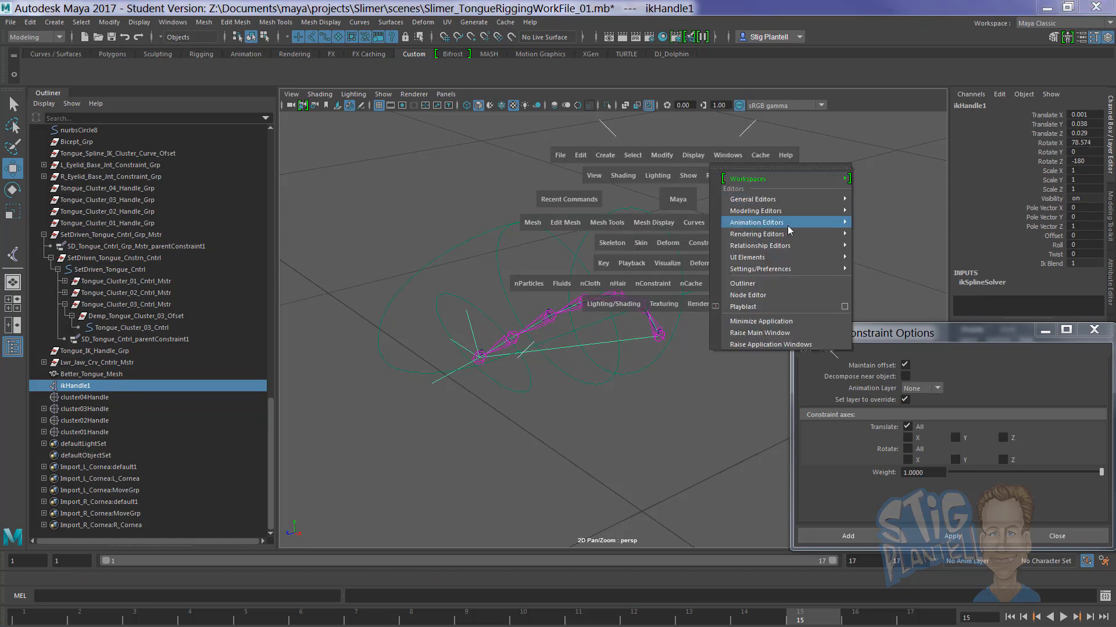
mouse_move(752, 199)
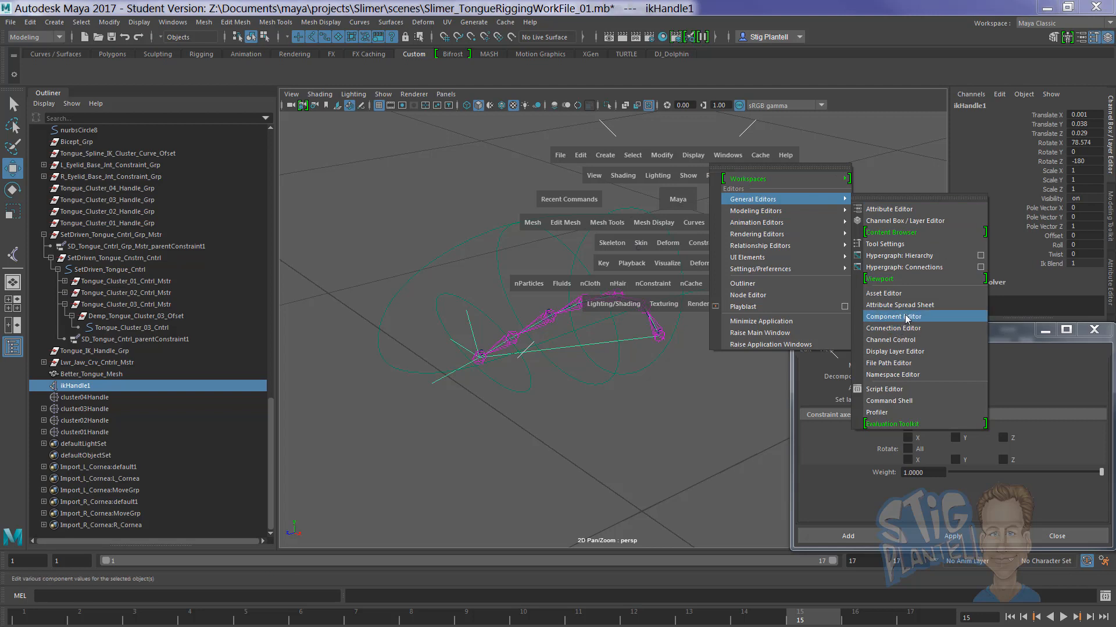
Load ikHandle1 and SetDriven_Tongue_Cntrl into the Connection Editor to wire IKFK_Switch to ikBlend.
click(893, 328)
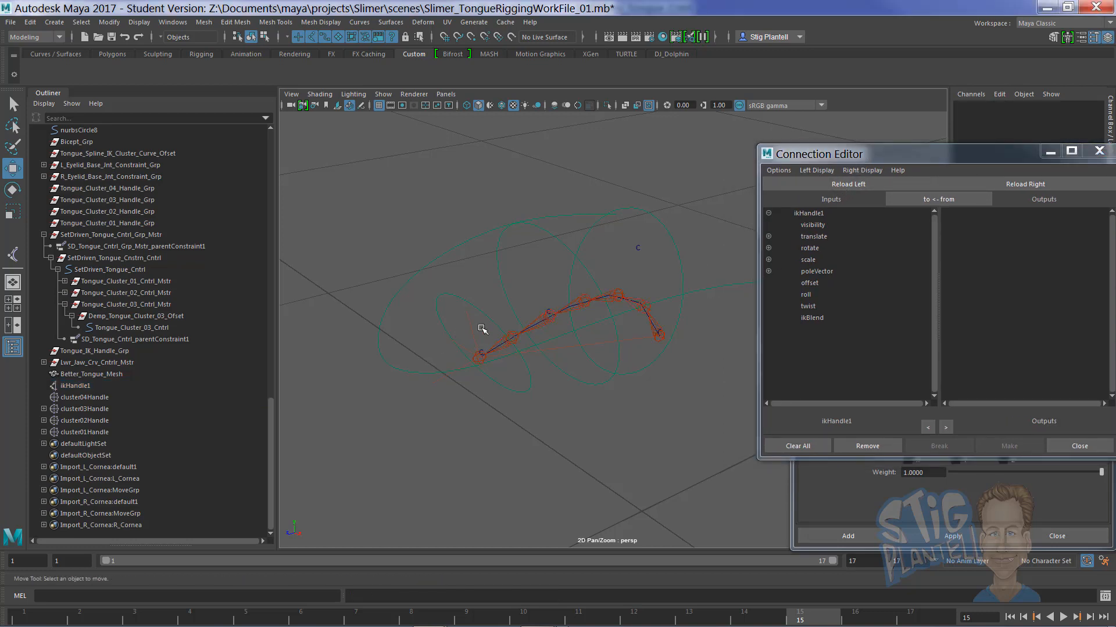
click(75, 386)
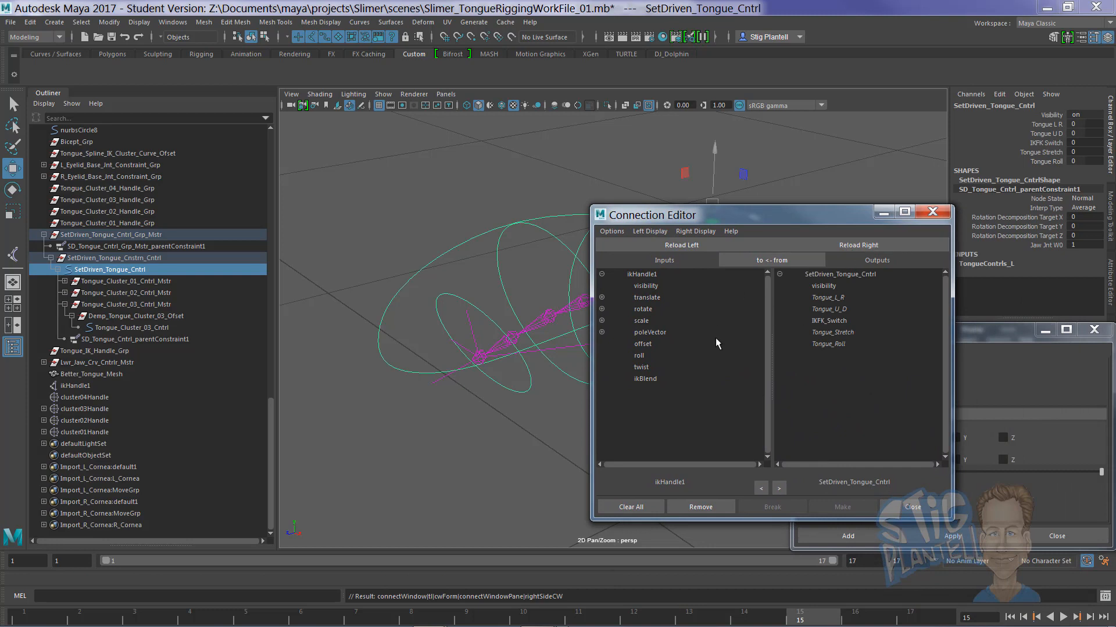
mouse_move(794, 267)
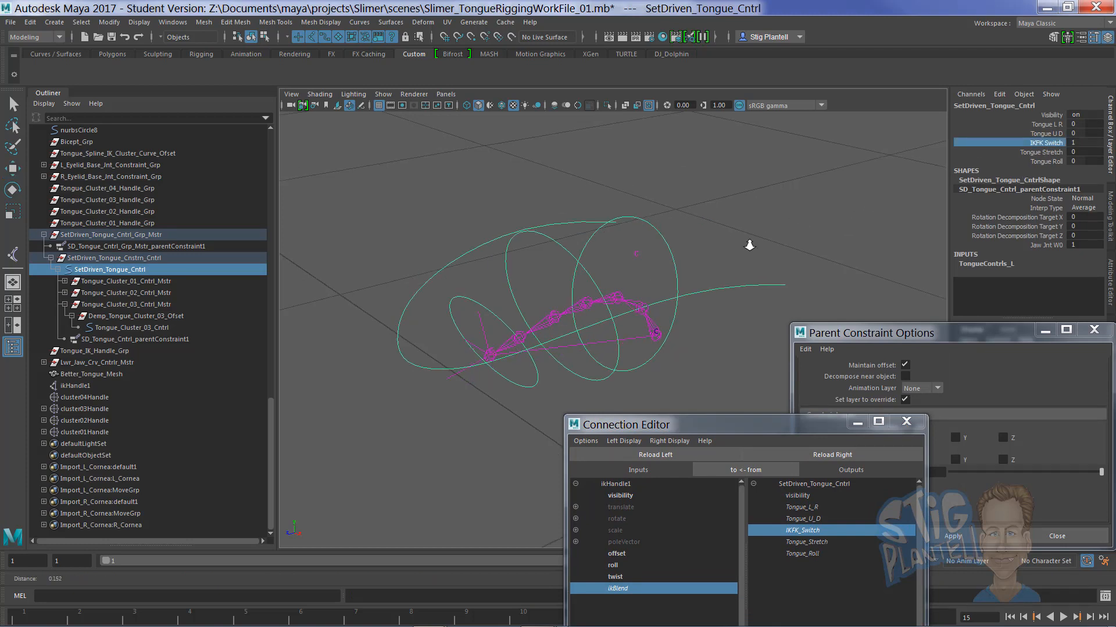
Select each tongue cluster control in turn, then scrub Tongue Stretch on SetDriven_Tongue_Cntrl.
click(131, 328)
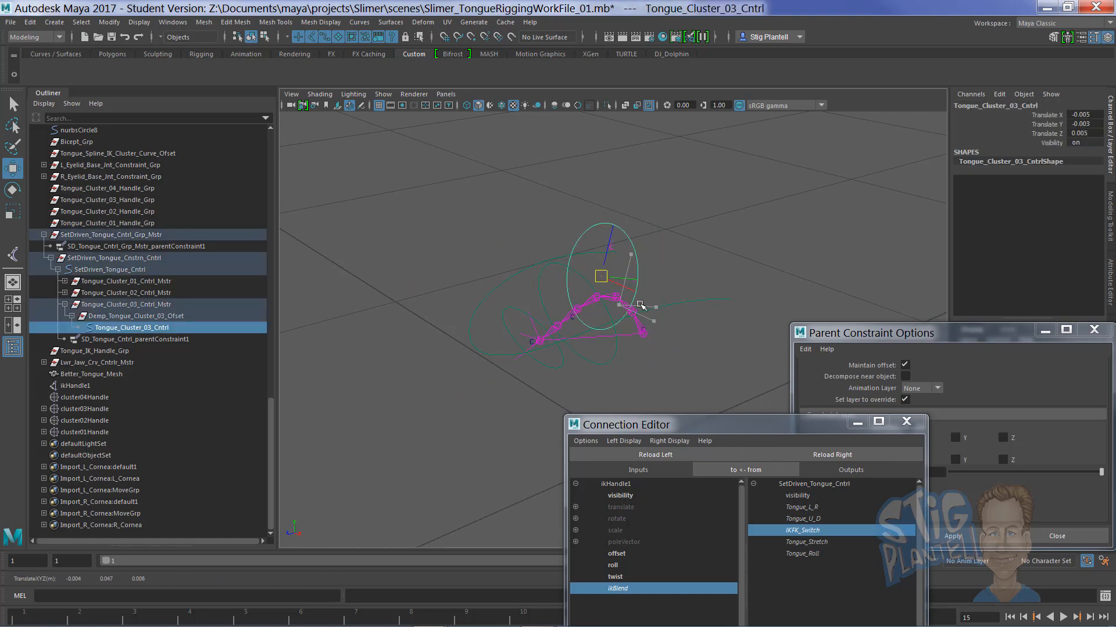
click(125, 293)
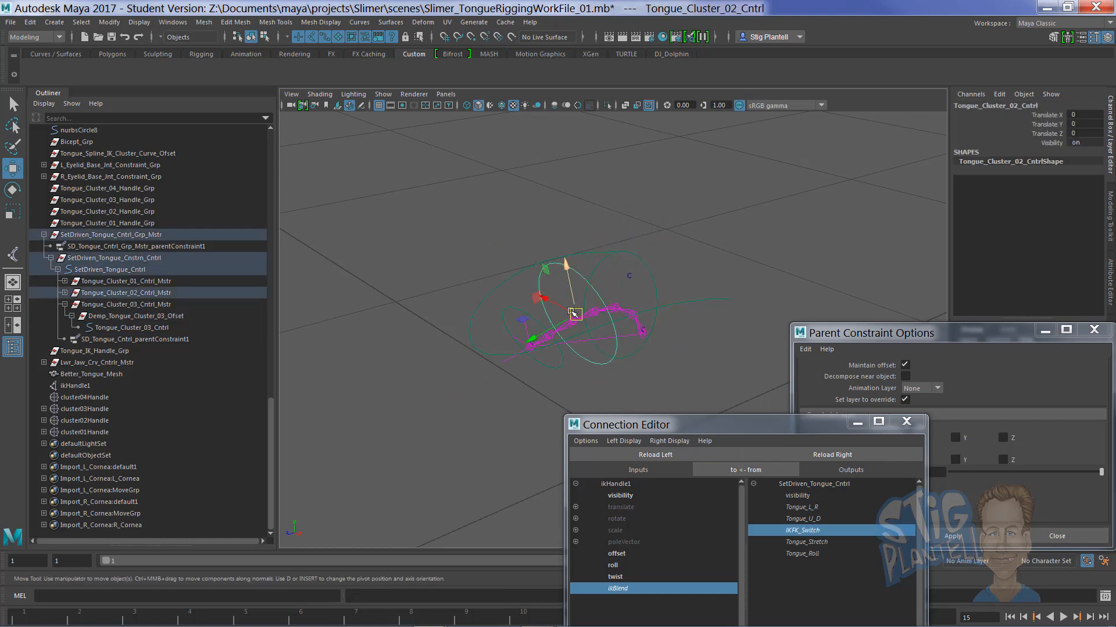
click(126, 281)
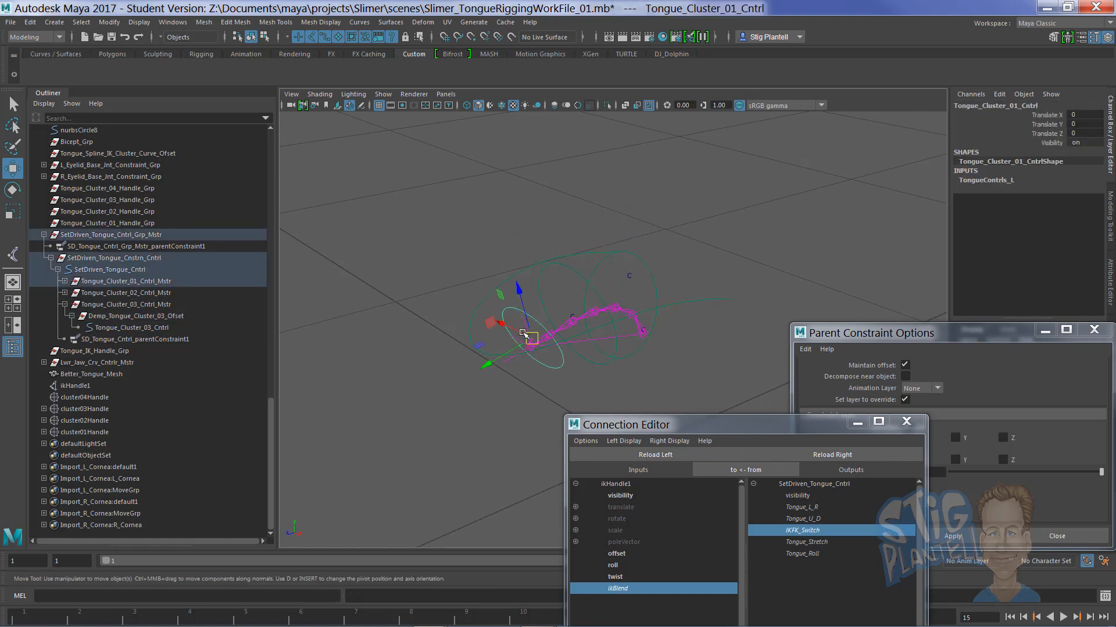
click(110, 269)
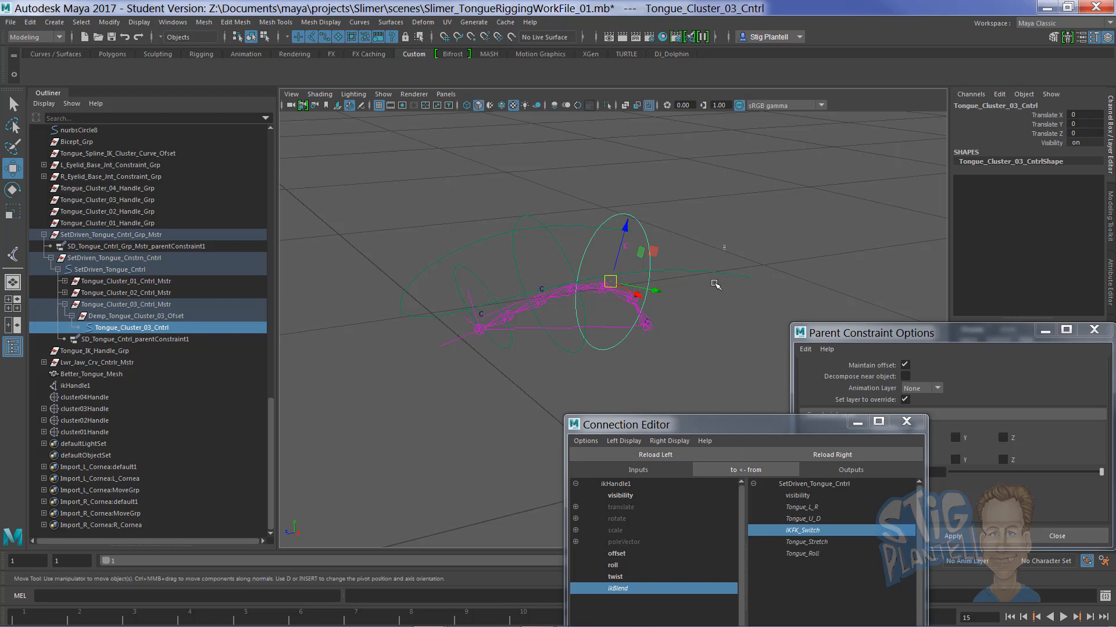
click(109, 268)
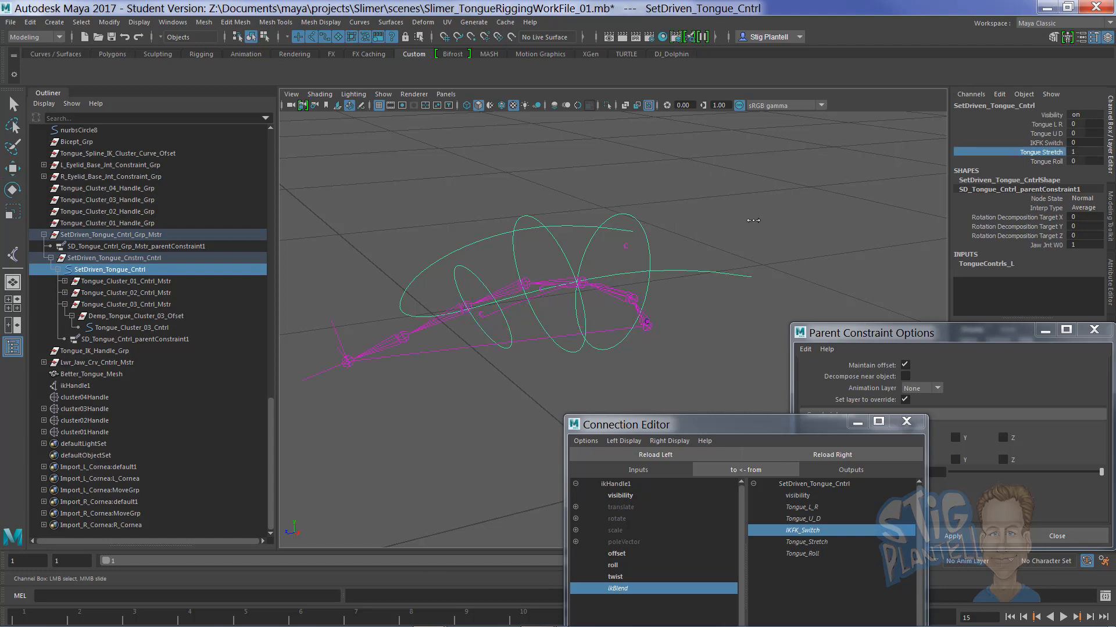
drag(752, 220, 709, 244)
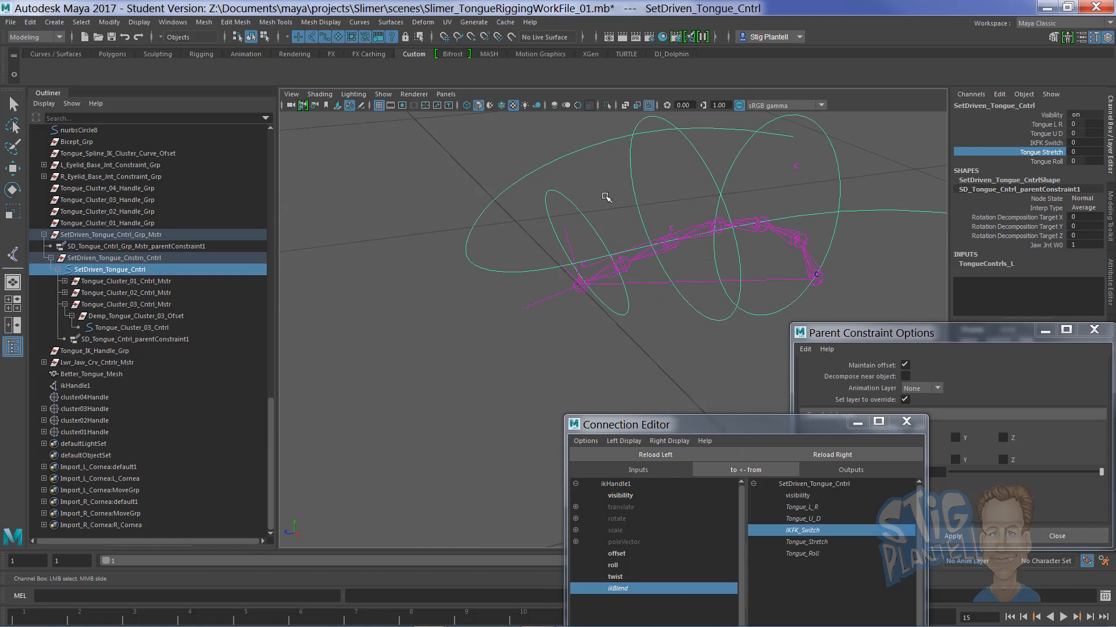
Reveal Tongue_Cluster_01_Cntrl's offset group and set IK/FK Switch to 1 on SetDriven_Tongue_Cntrl.
click(128, 281)
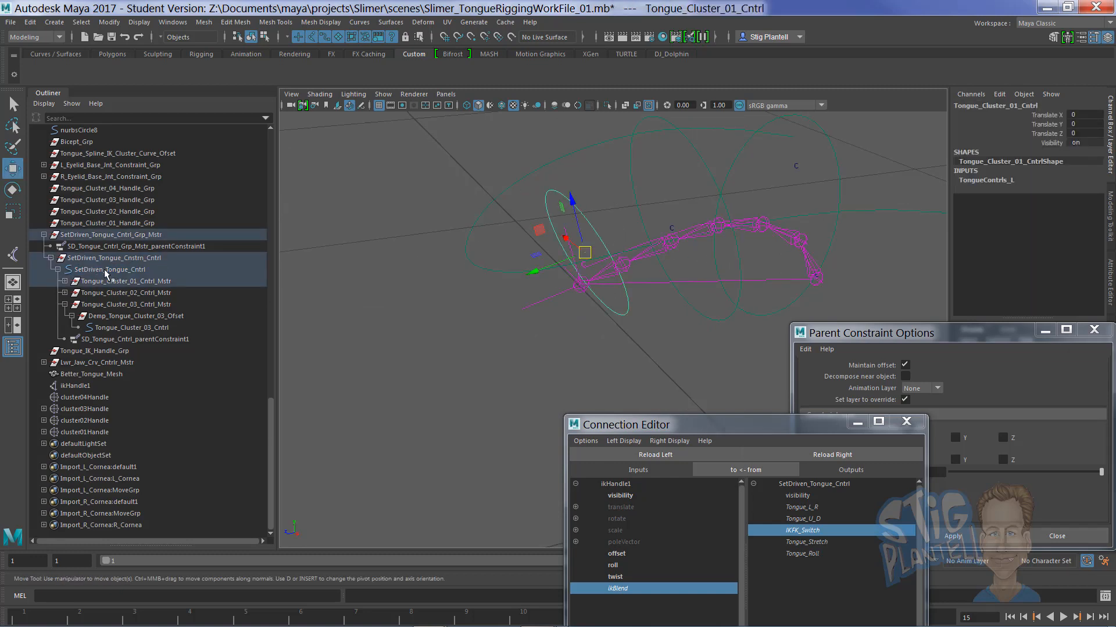
click(63, 281)
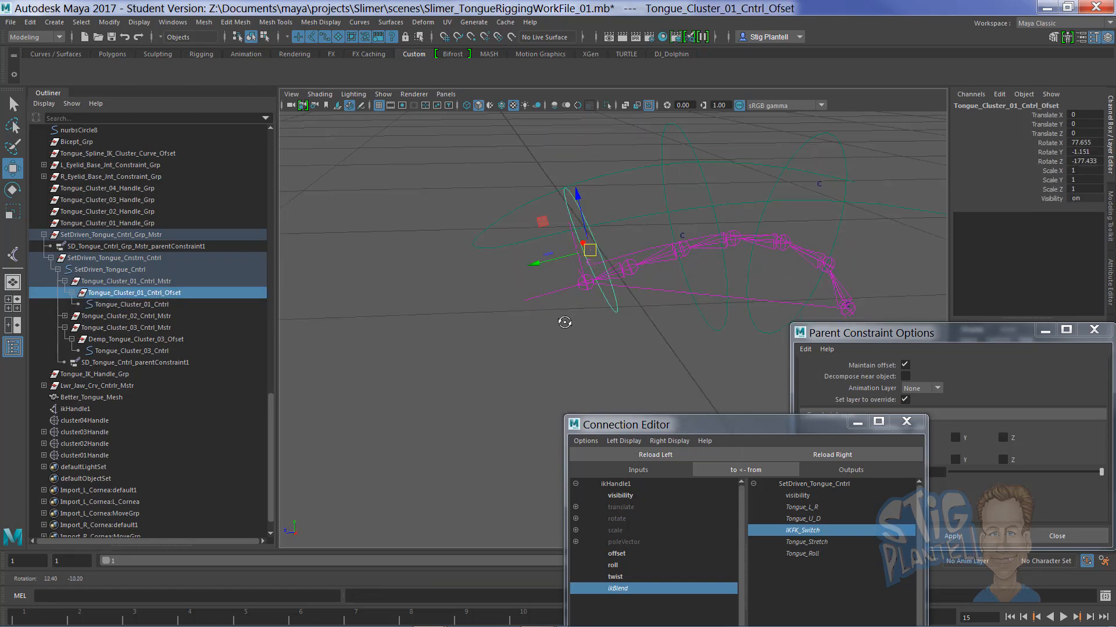
click(111, 269)
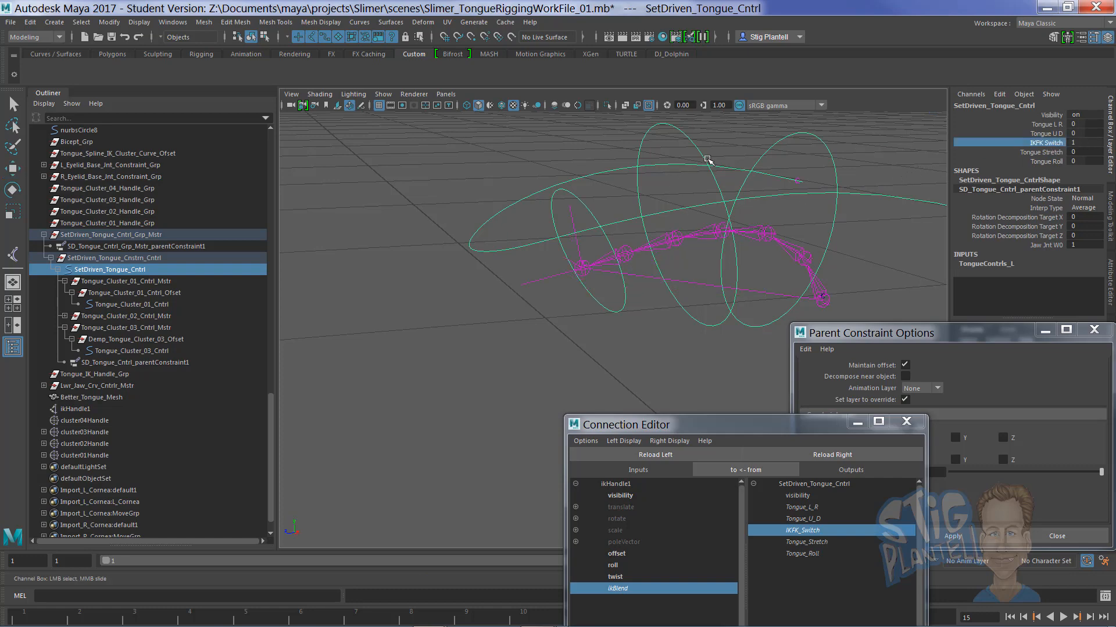
click(12, 168)
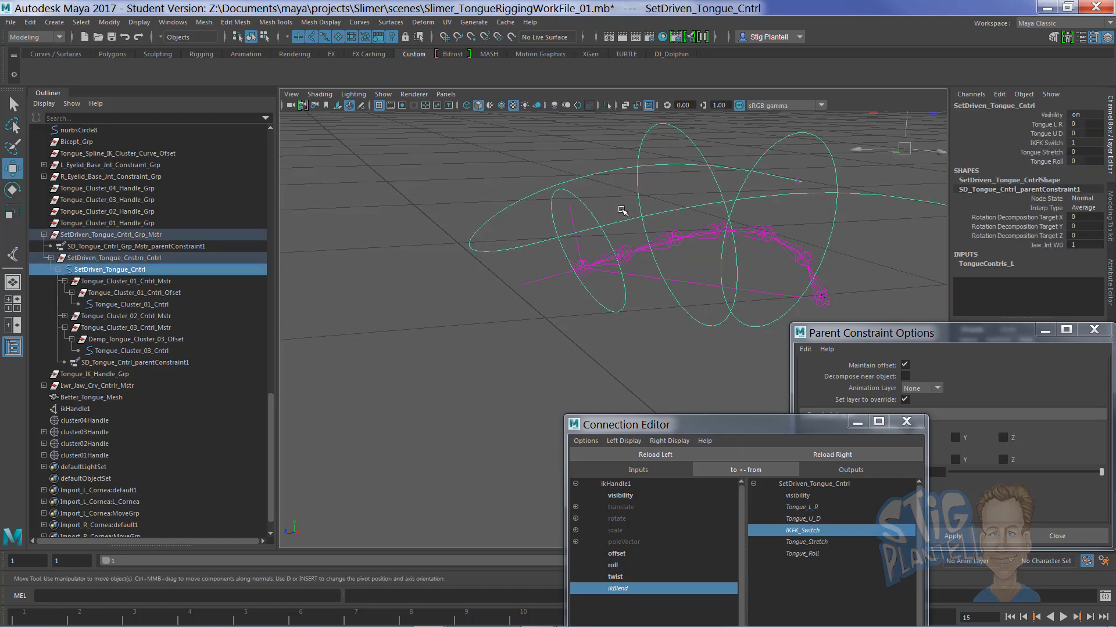
click(112, 303)
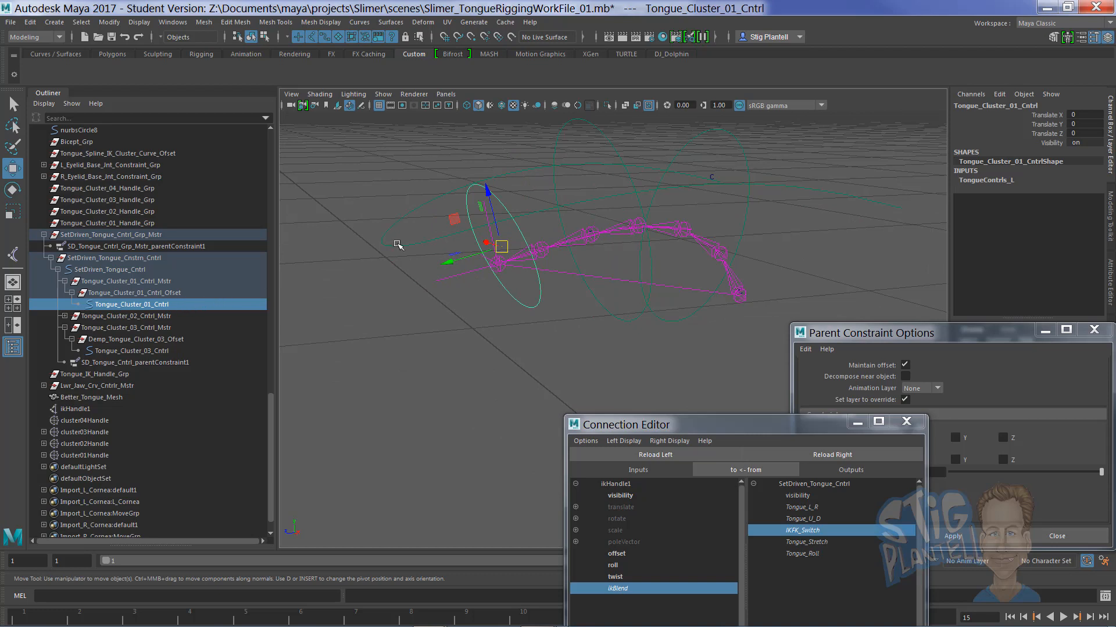
mouse_move(518, 242)
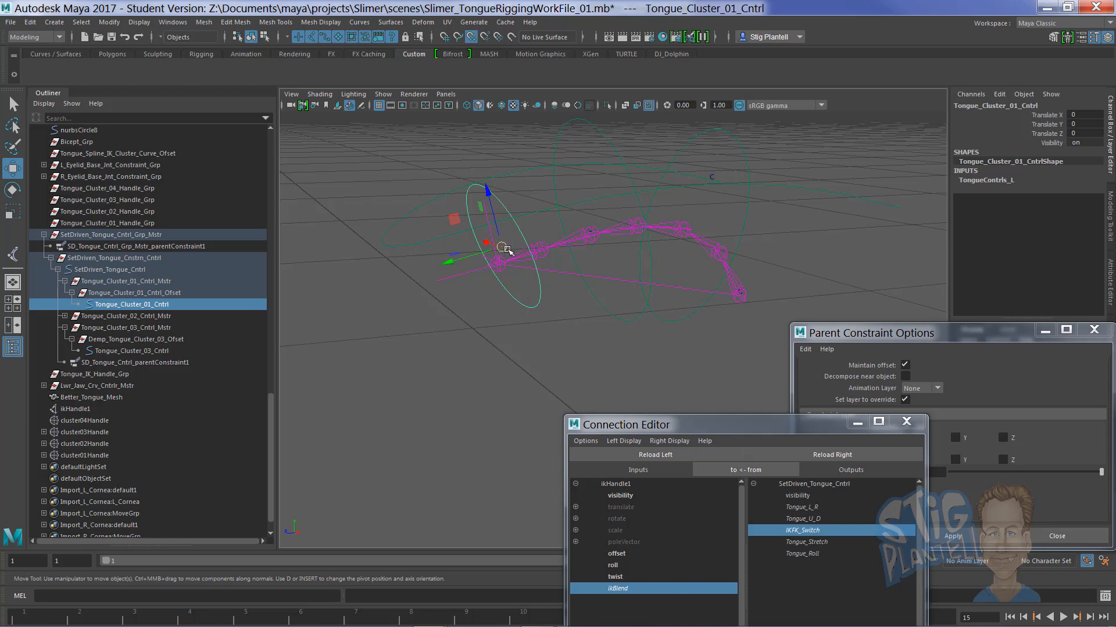
Nudge Tongue_Cluster_01_Cntrl to bend the curve, then reselect it for cleanup.
drag(499, 249, 500, 265)
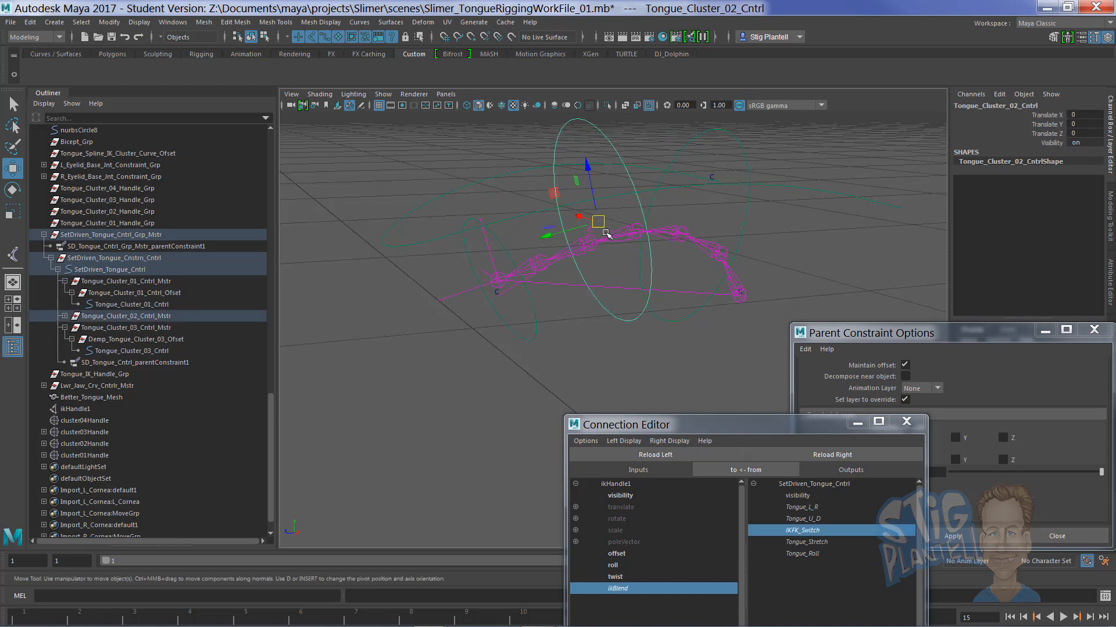
click(129, 350)
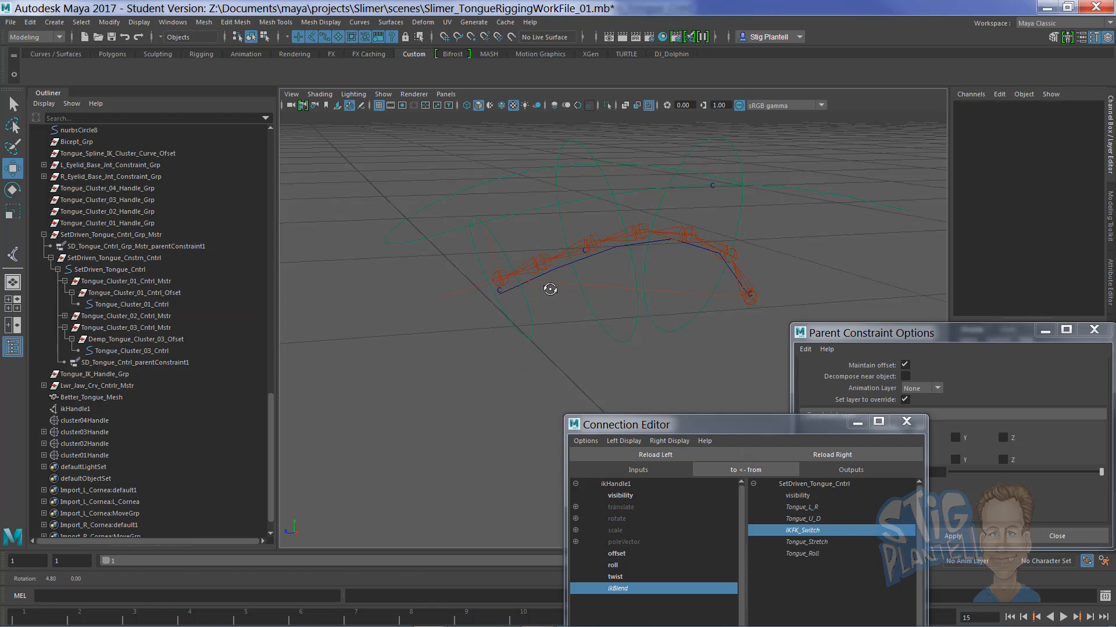
click(132, 303)
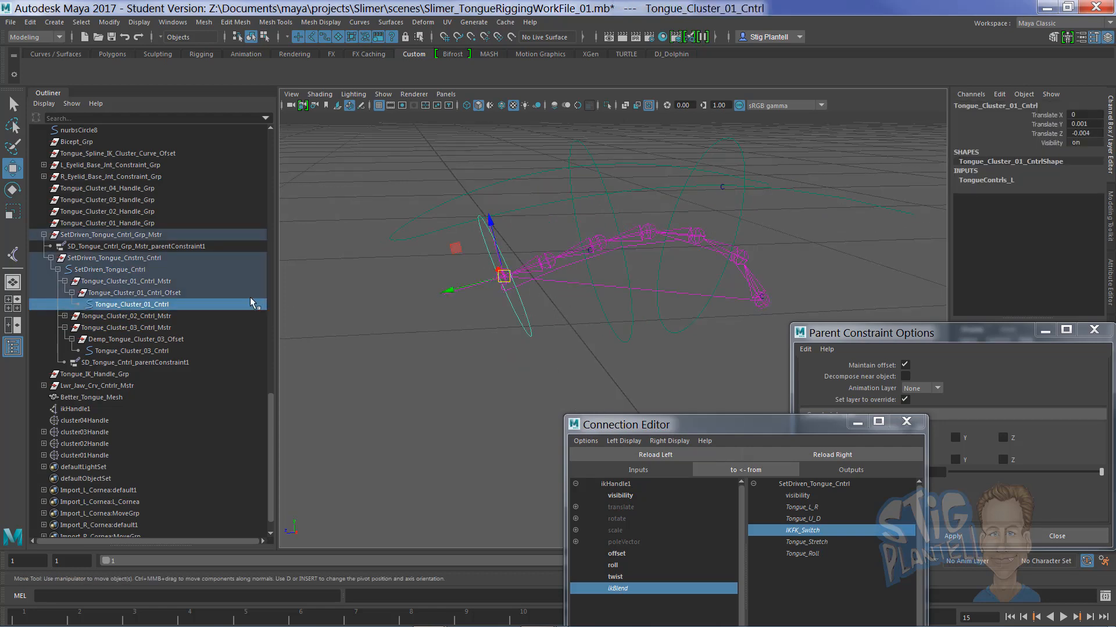
Freeze translation on Tongue_Cluster_01, 02 and 03_Cntrl so each reads zero.
key(space)
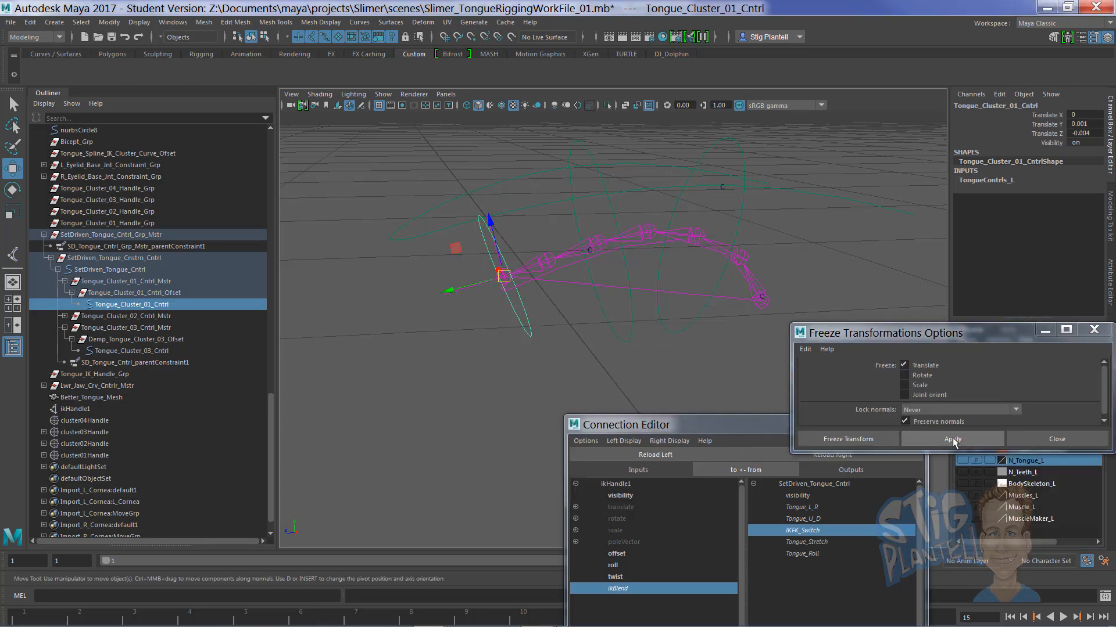
click(952, 439)
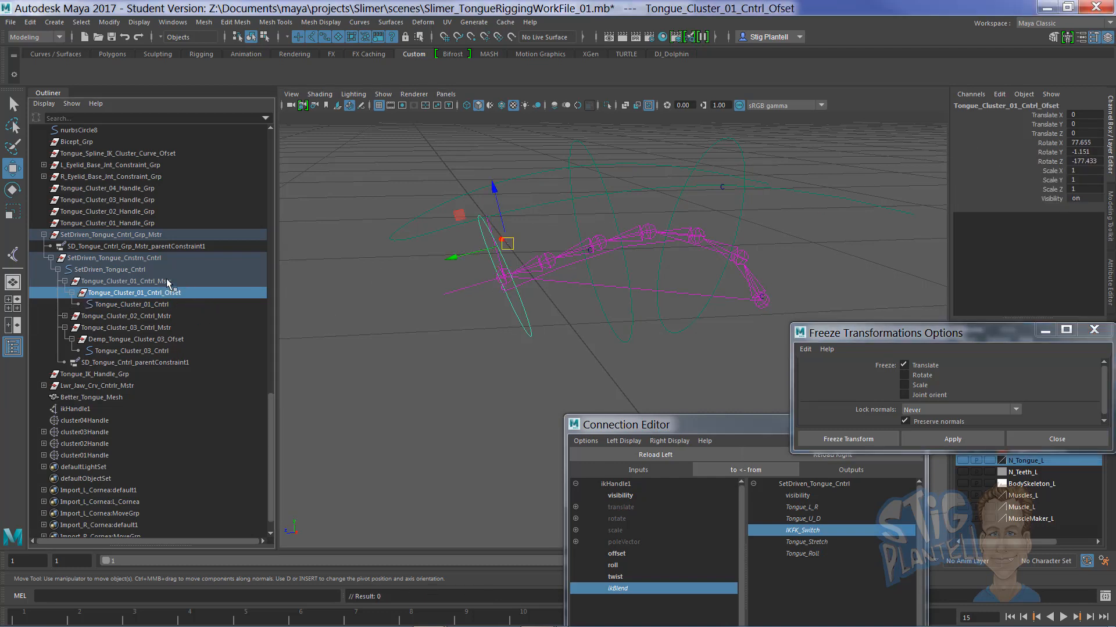
click(131, 281)
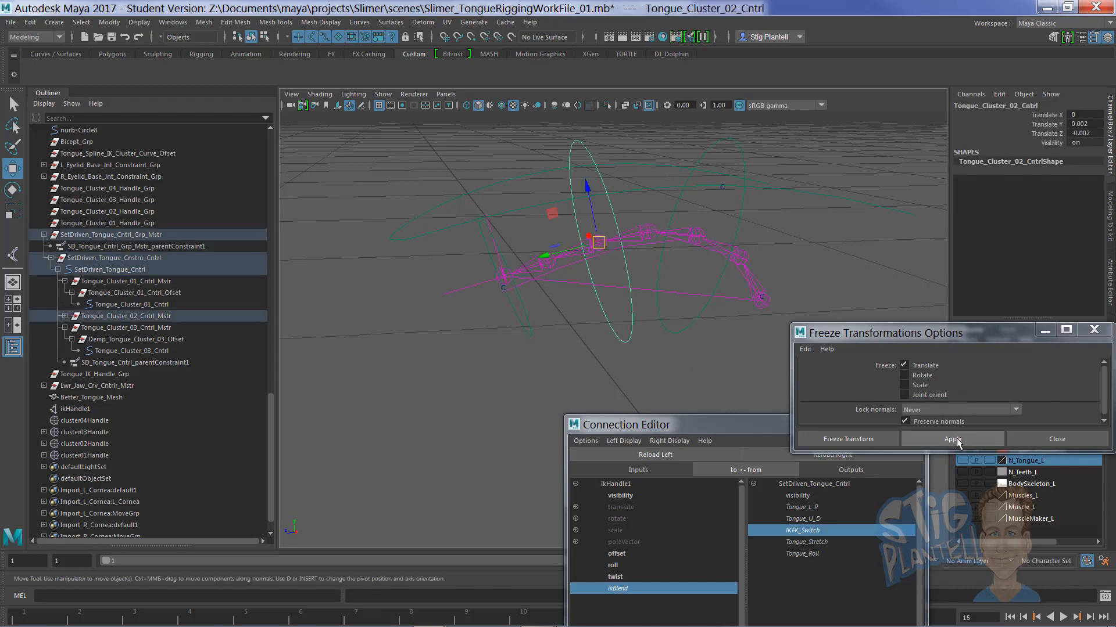
click(952, 439)
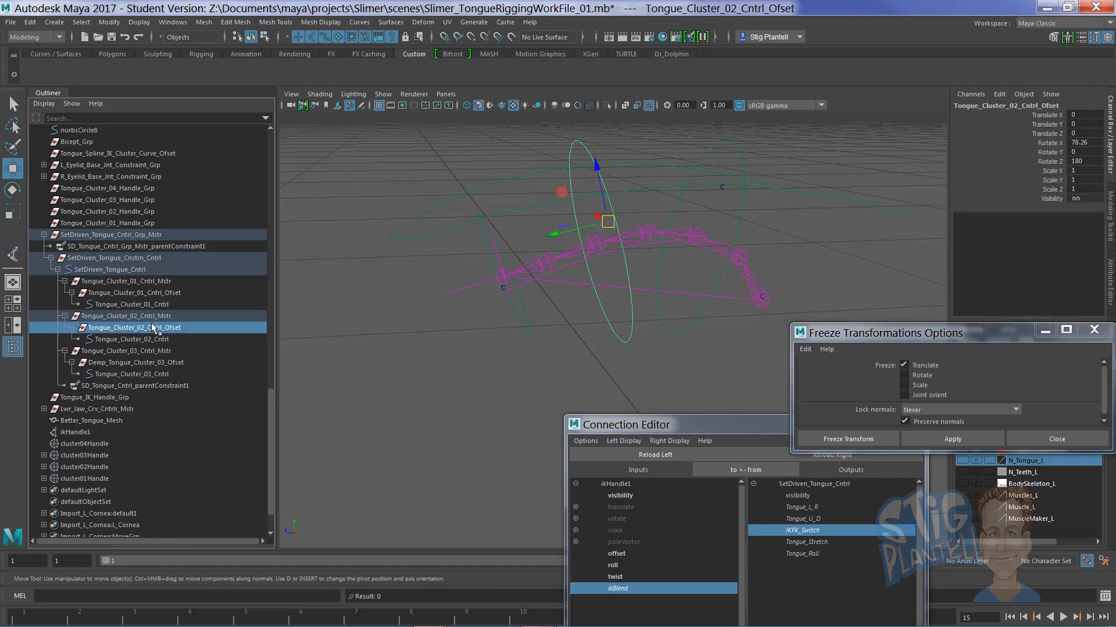
click(128, 316)
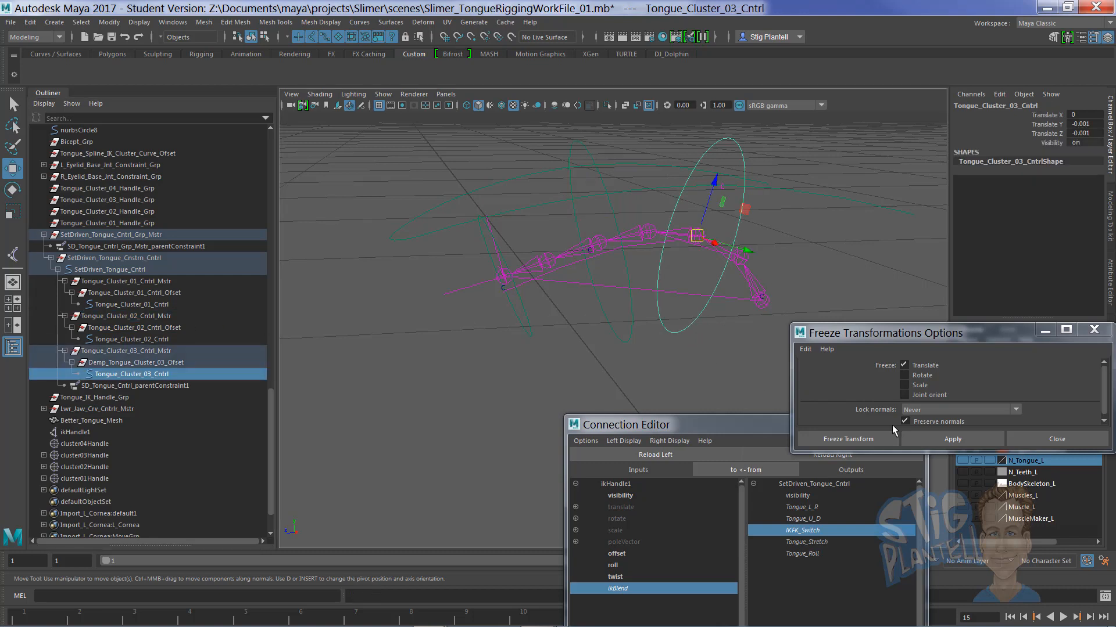
click(952, 439)
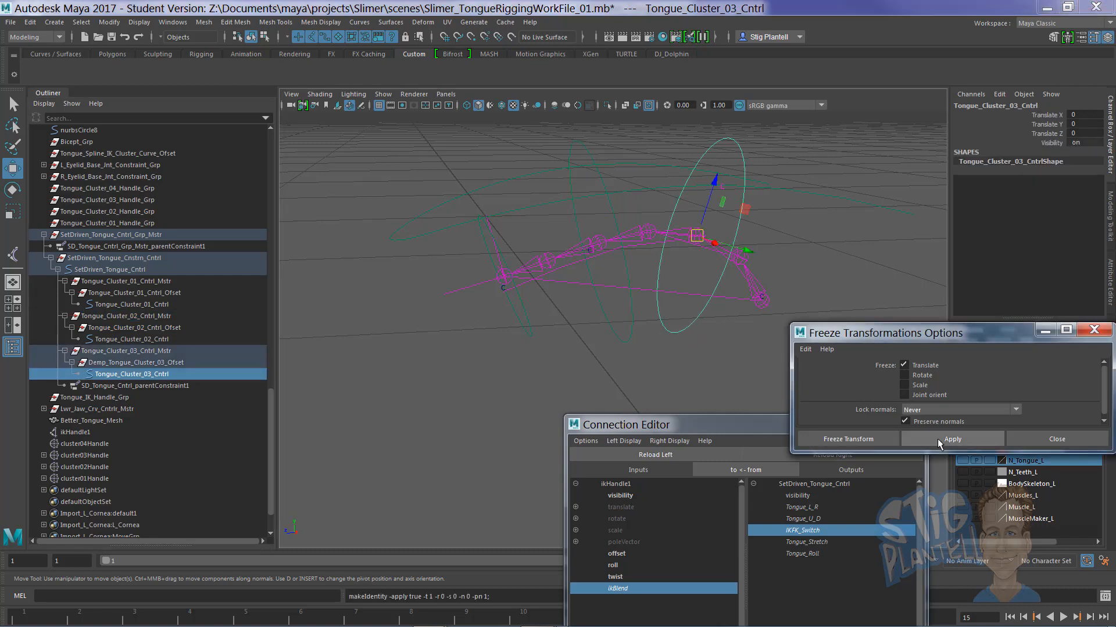
click(951, 439)
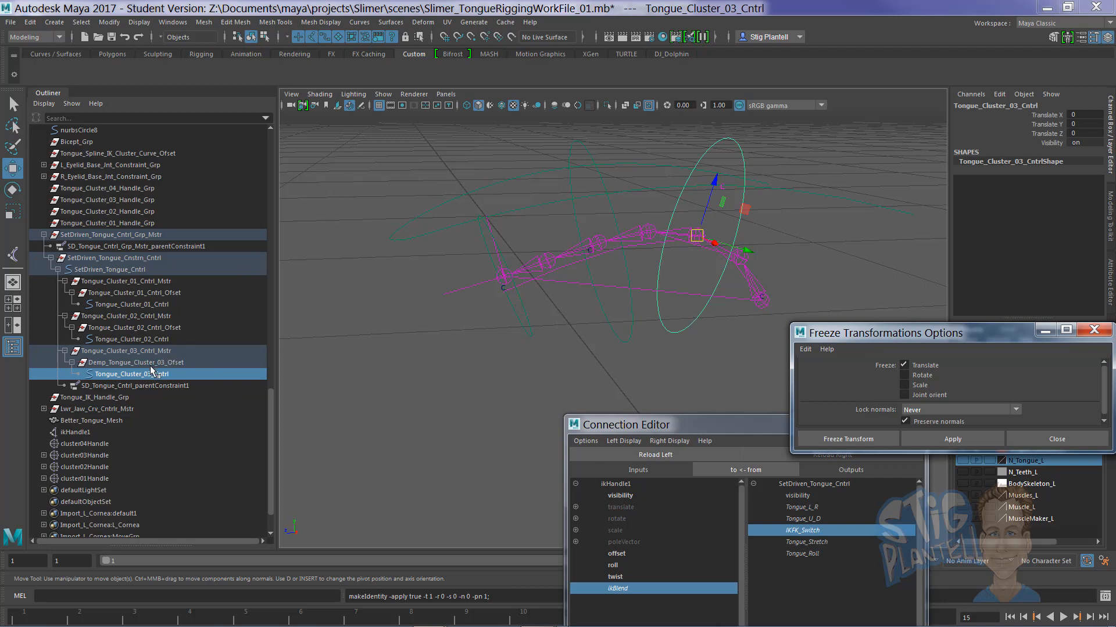
Inspect the third control's offset and master groups, then clear the selection.
click(135, 363)
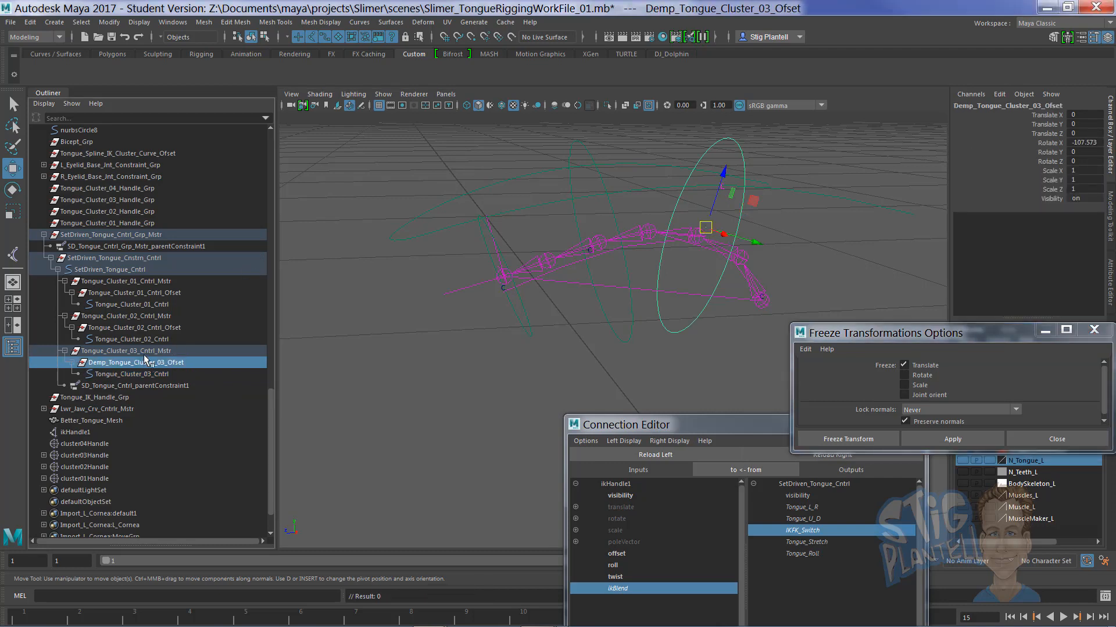
click(127, 349)
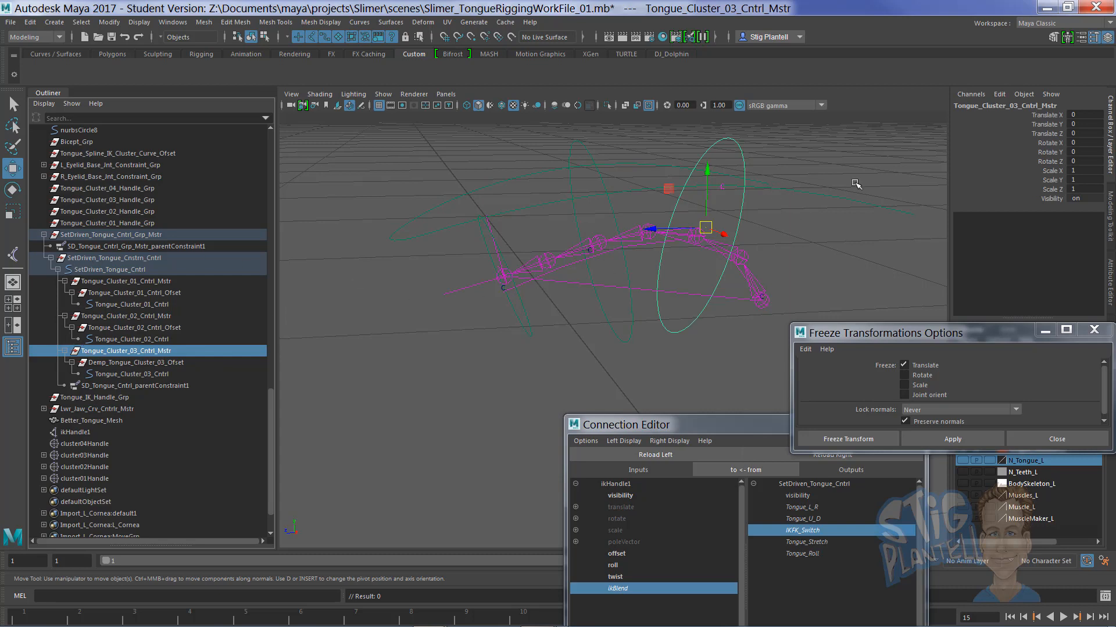
click(111, 268)
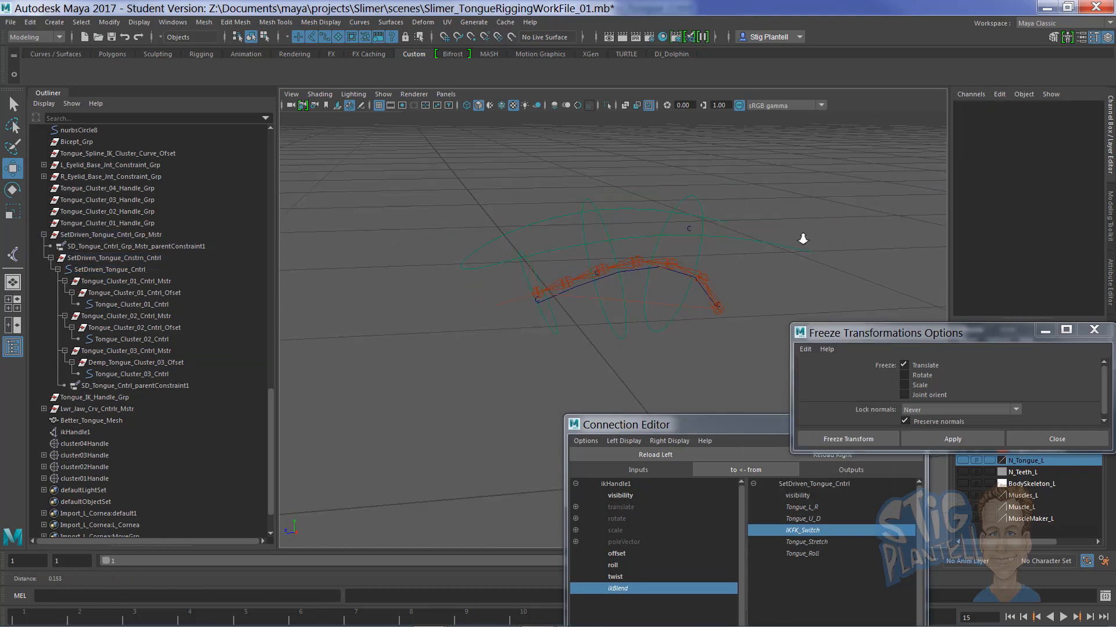
drag(803, 238, 746, 267)
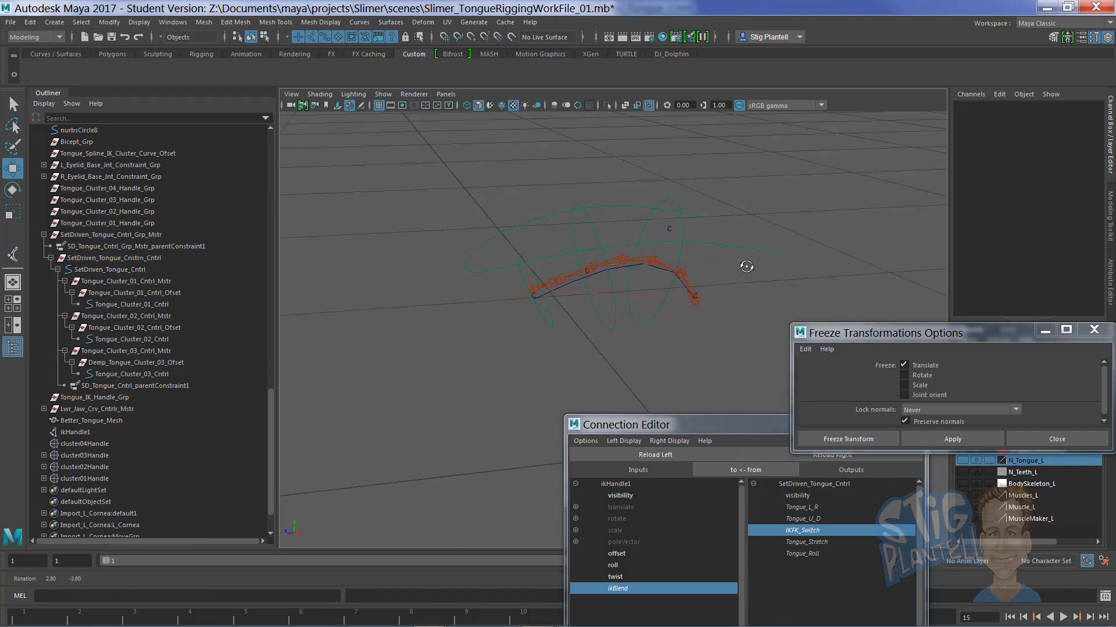
Set the main control's IK/FK Switch to 0 and make the N_Tongue_L mesh layer visible.
click(110, 268)
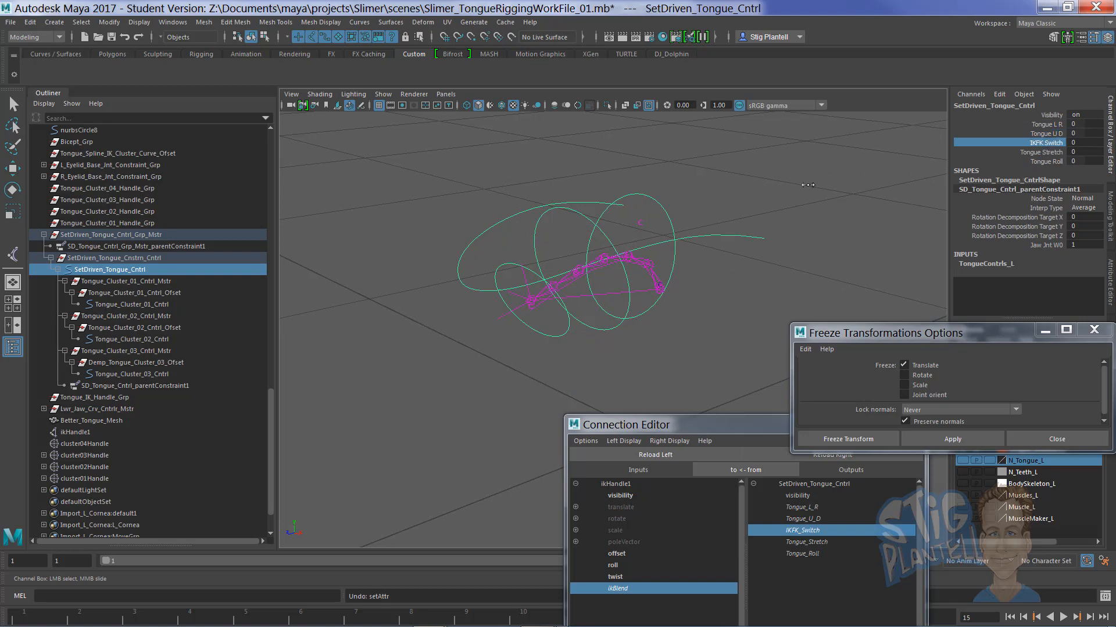
click(129, 373)
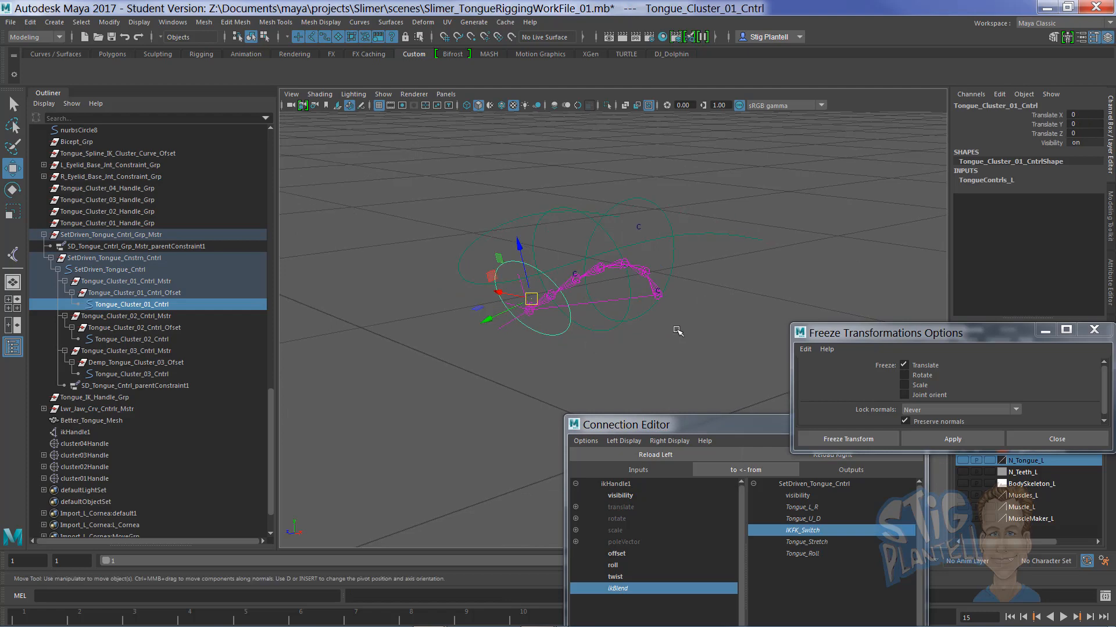
drag(865, 332, 563, 496)
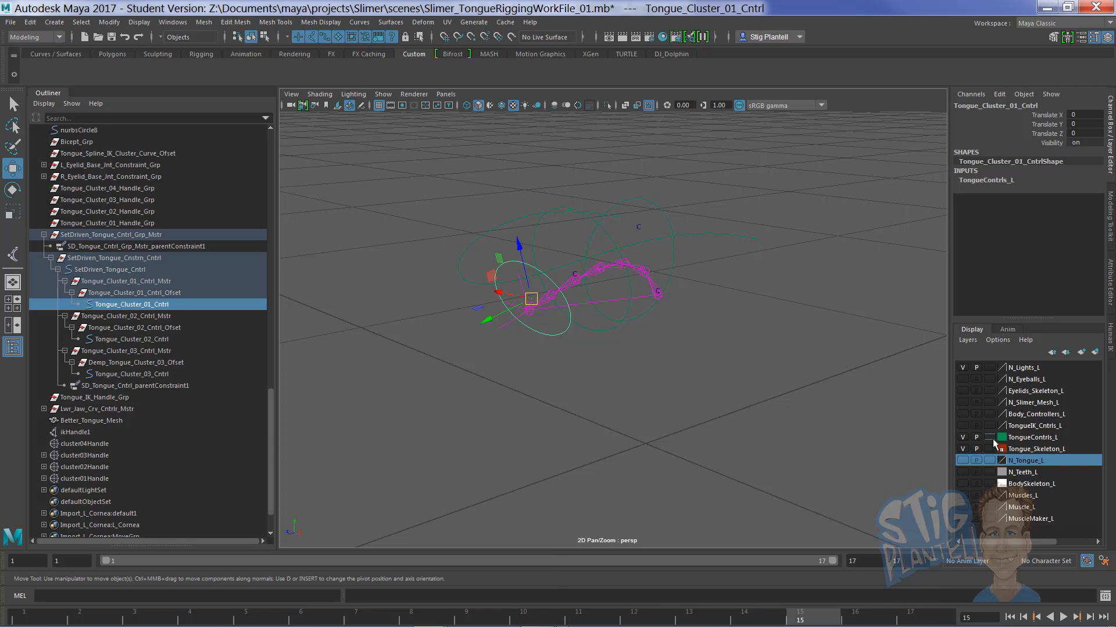
click(962, 460)
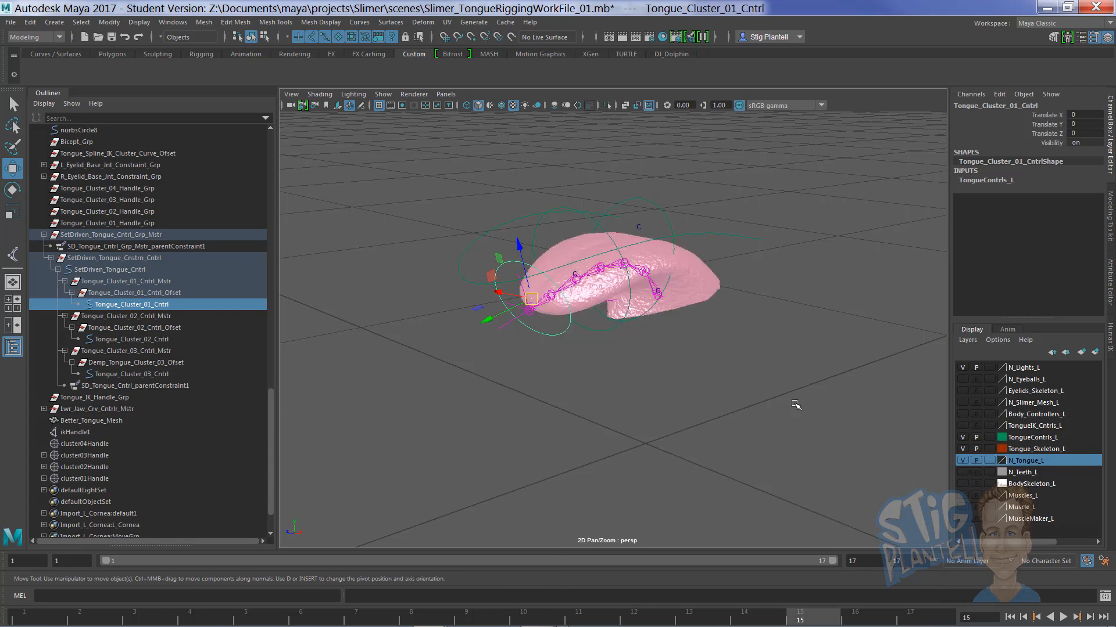